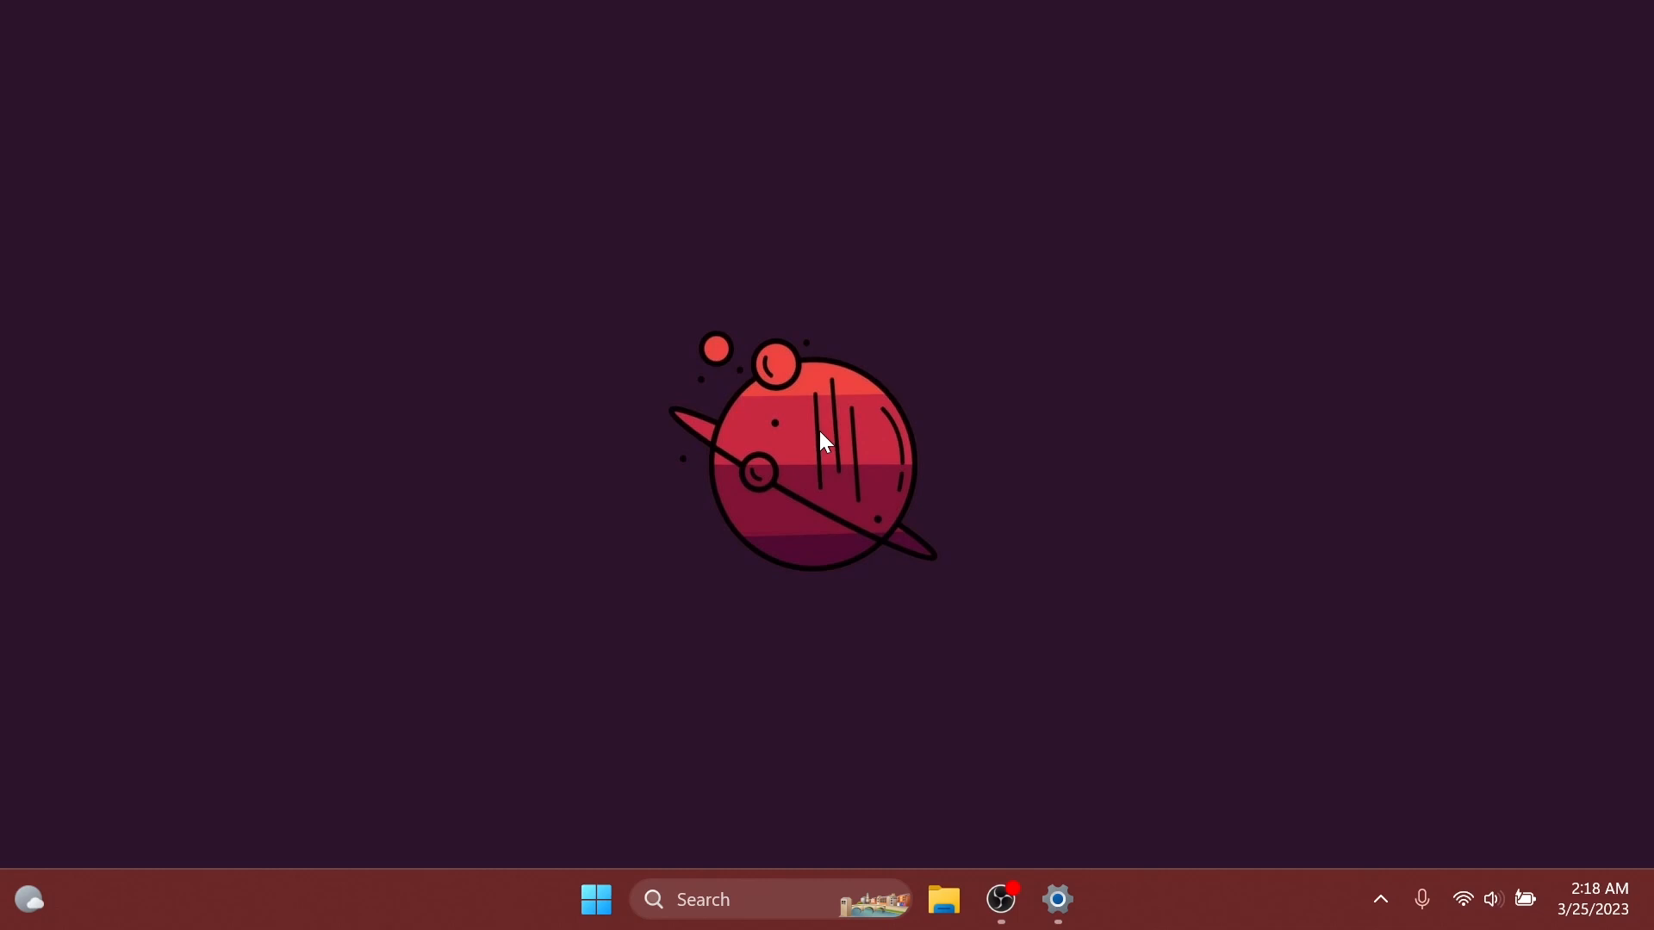
{"action": "mouse_move", "coordinate": [1078, 885]}
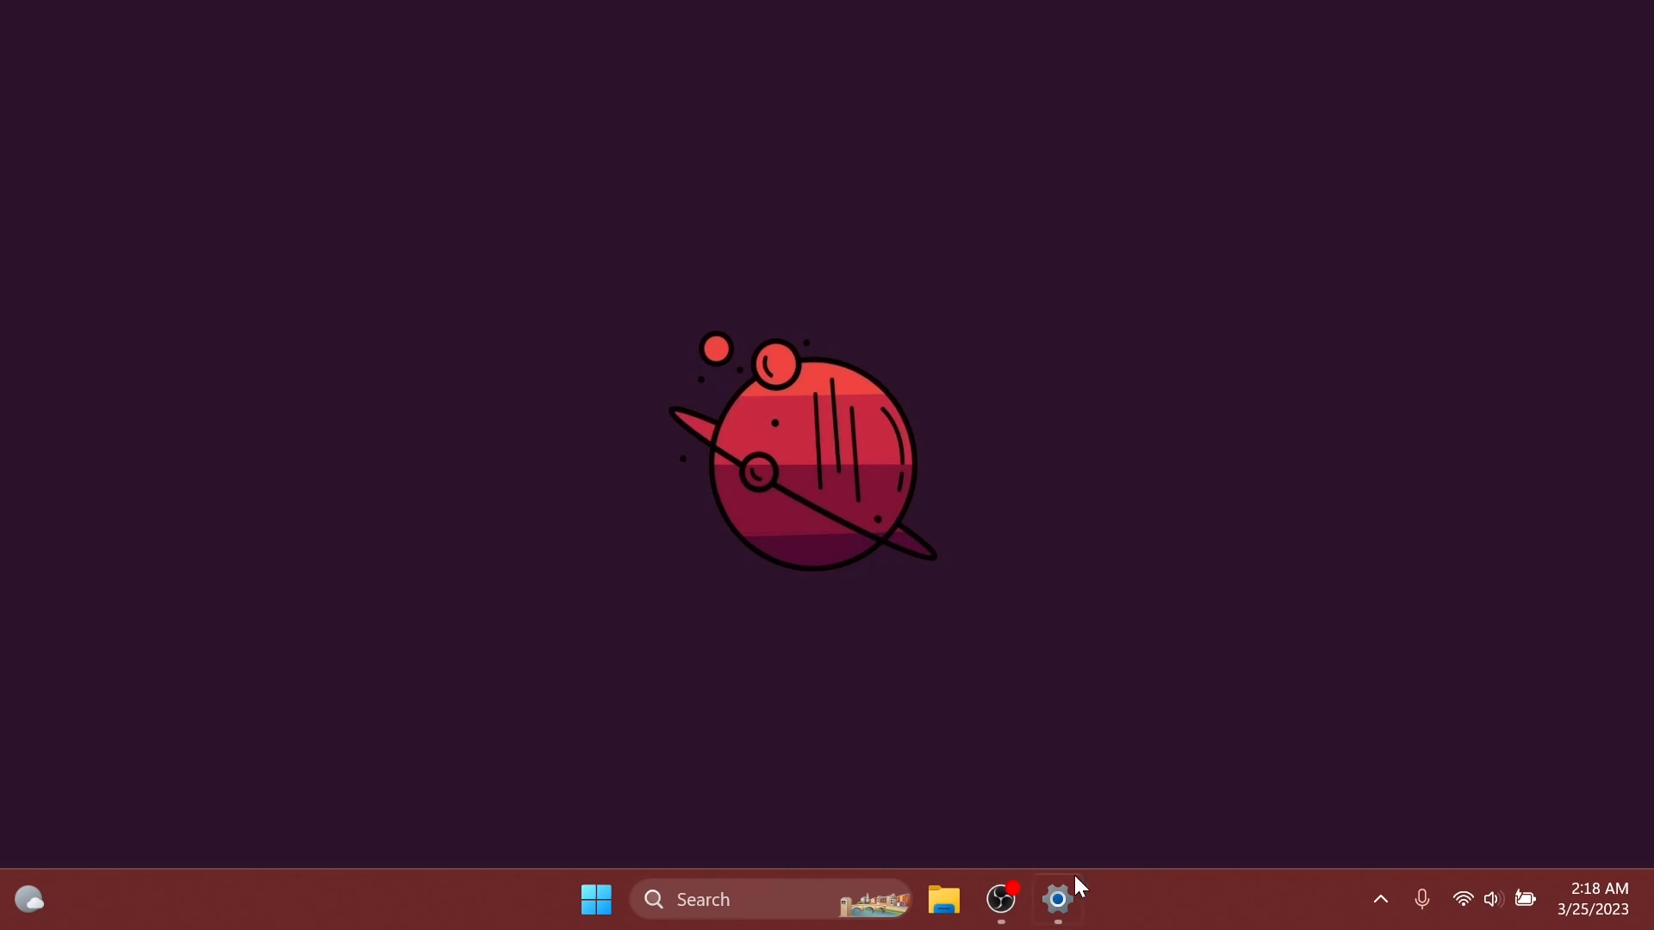
Review the USB connection notification, battery saver and slow-charging toggles under Bluetooth & devices > USB.
{"action": "left_click", "coordinate": [1057, 899]}
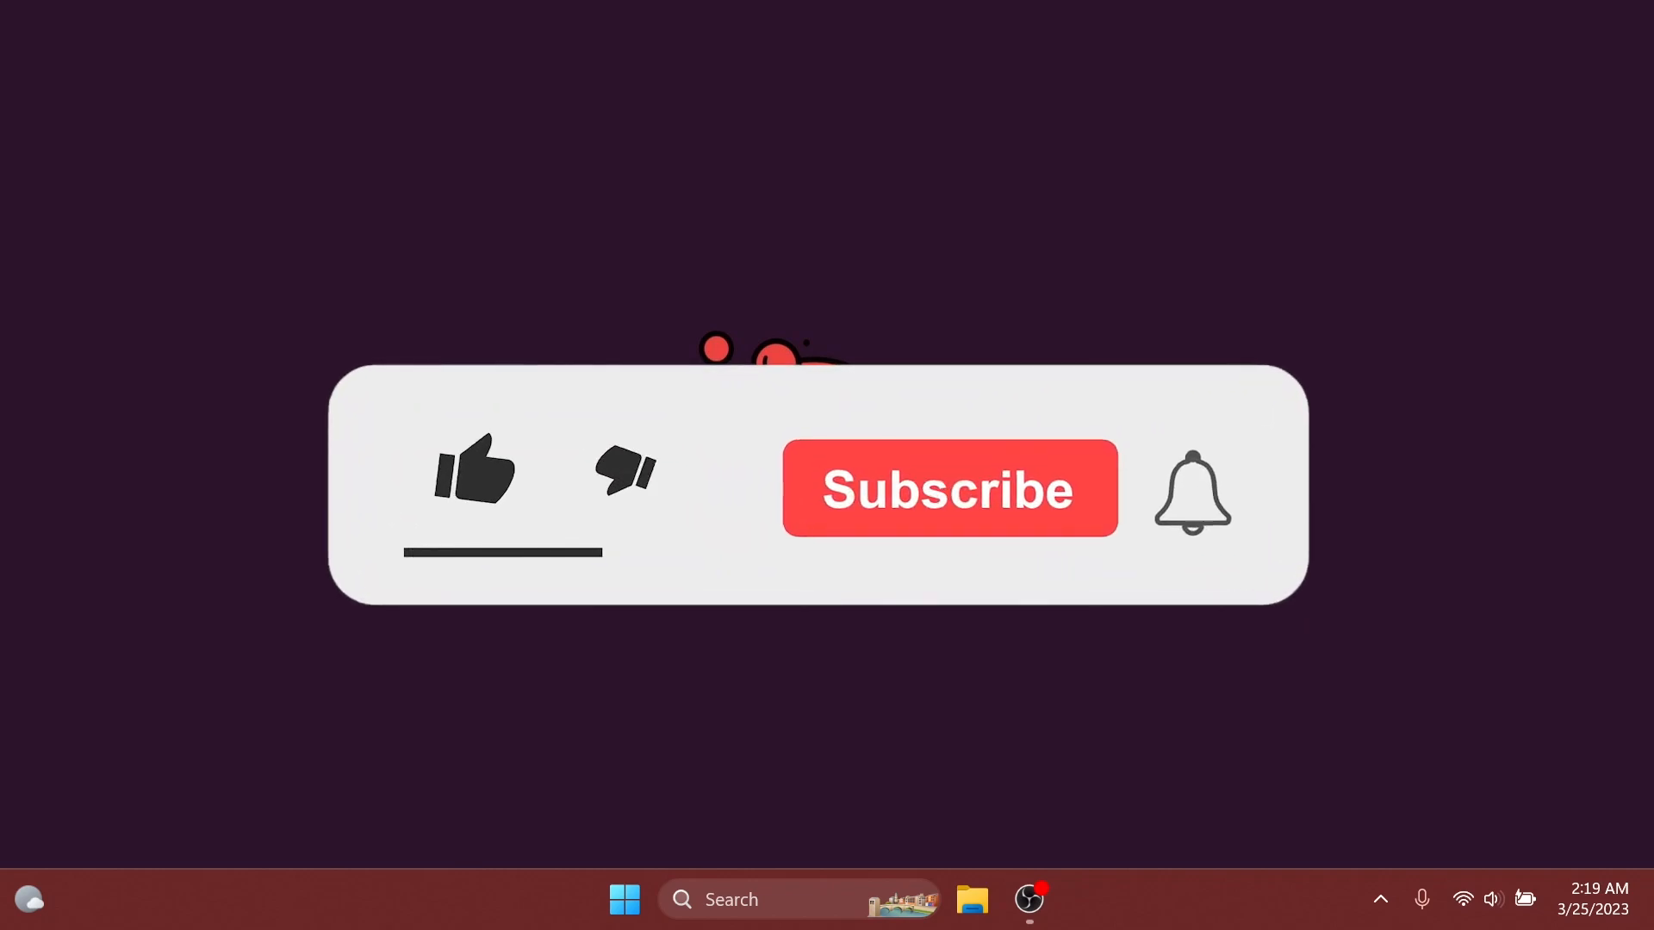
{"action": "left_click", "coordinate": [481, 474]}
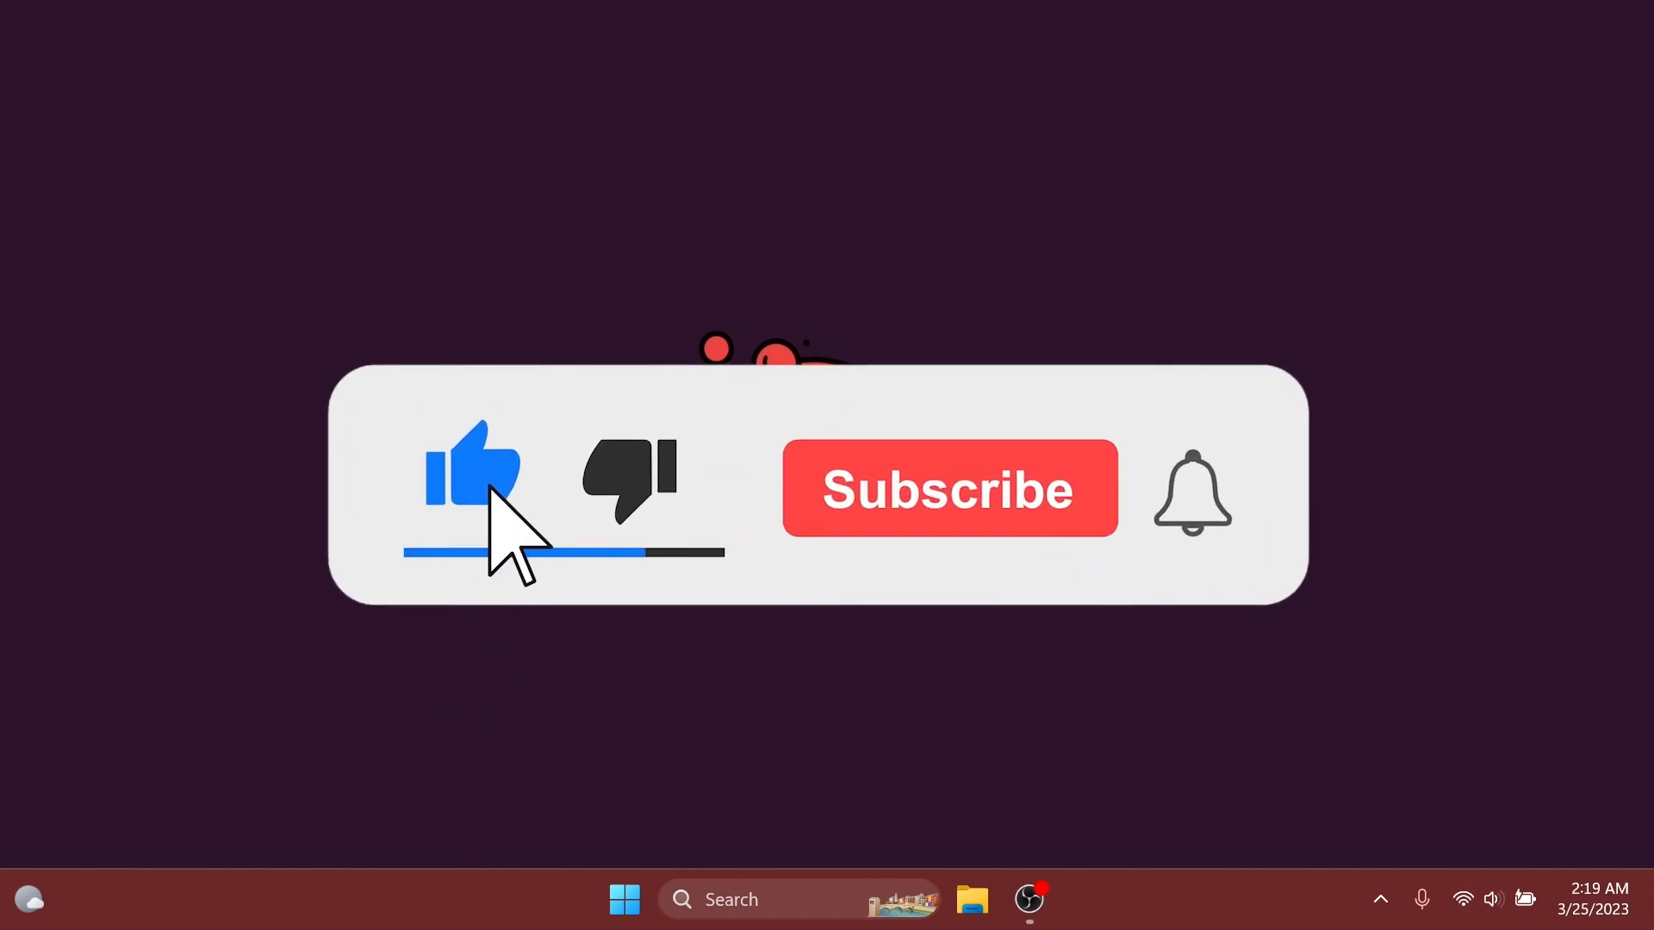
{"action": "left_click", "coordinate": [952, 489]}
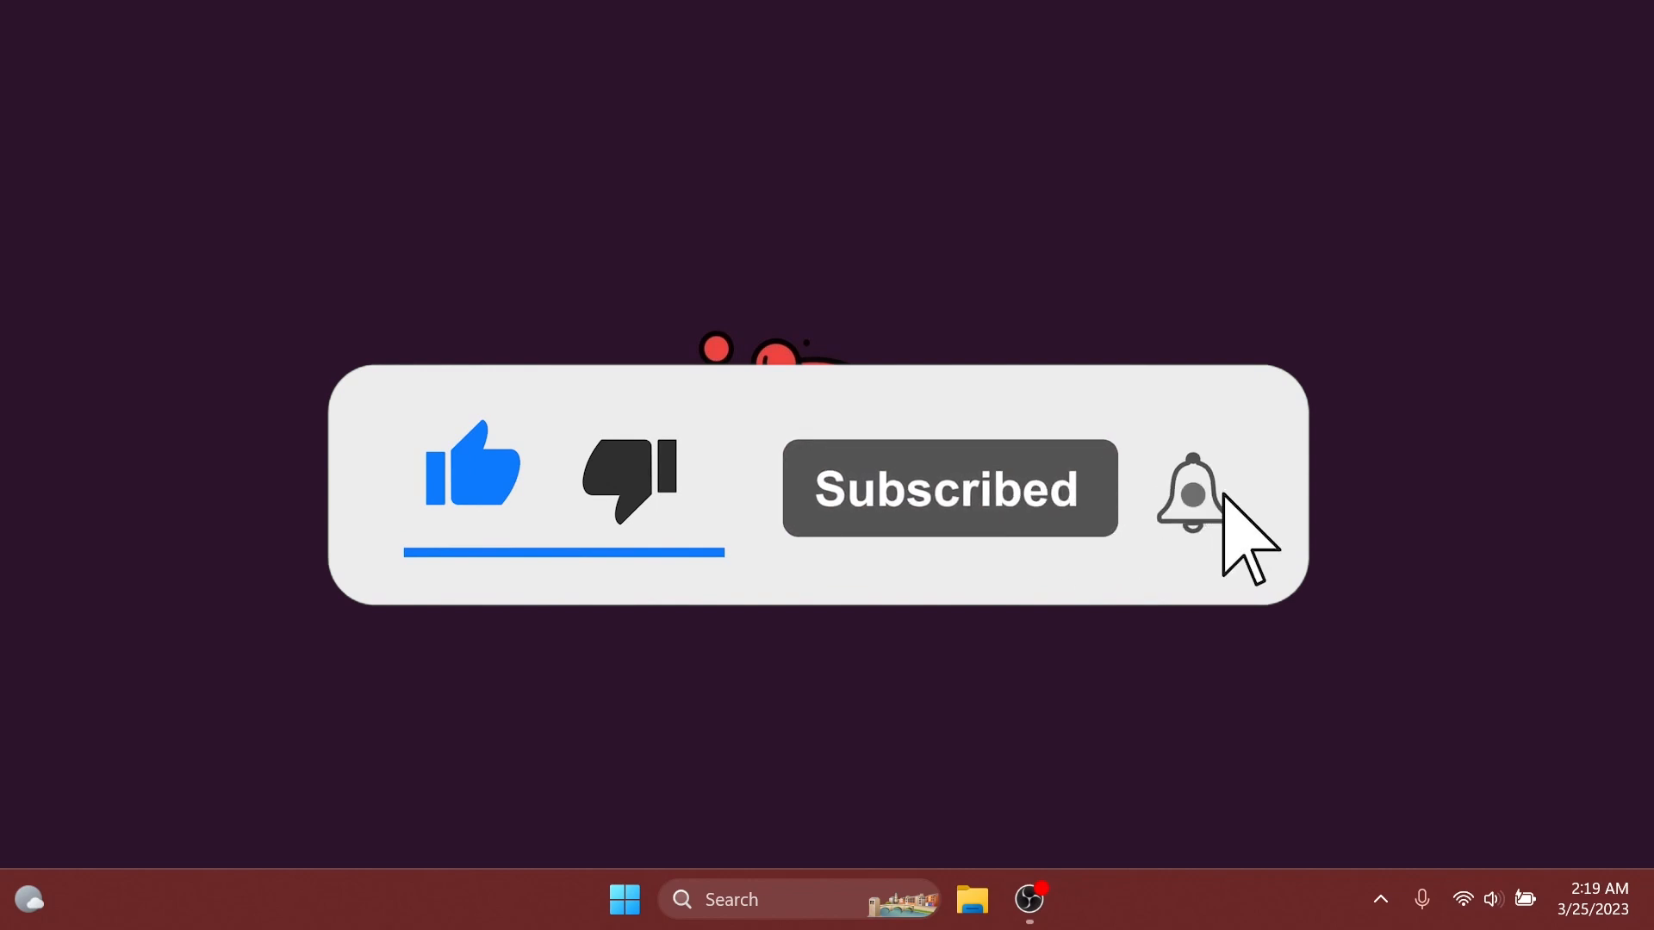
{"action": "left_click", "coordinate": [1189, 498]}
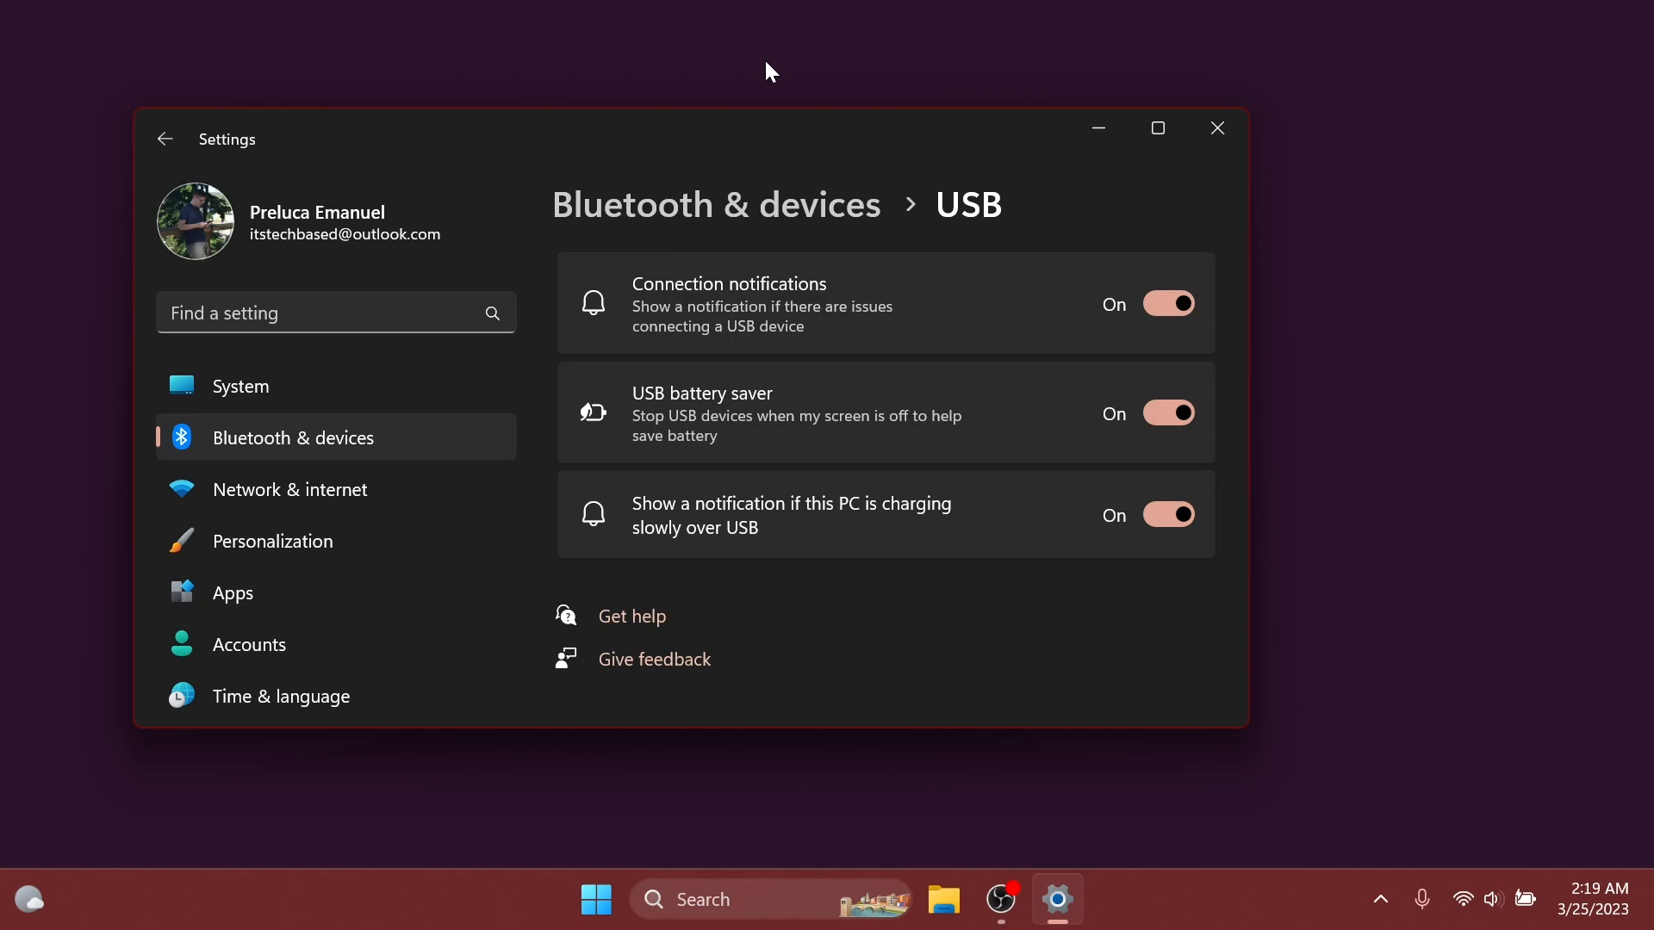
{"action": "left_click", "coordinate": [1217, 127]}
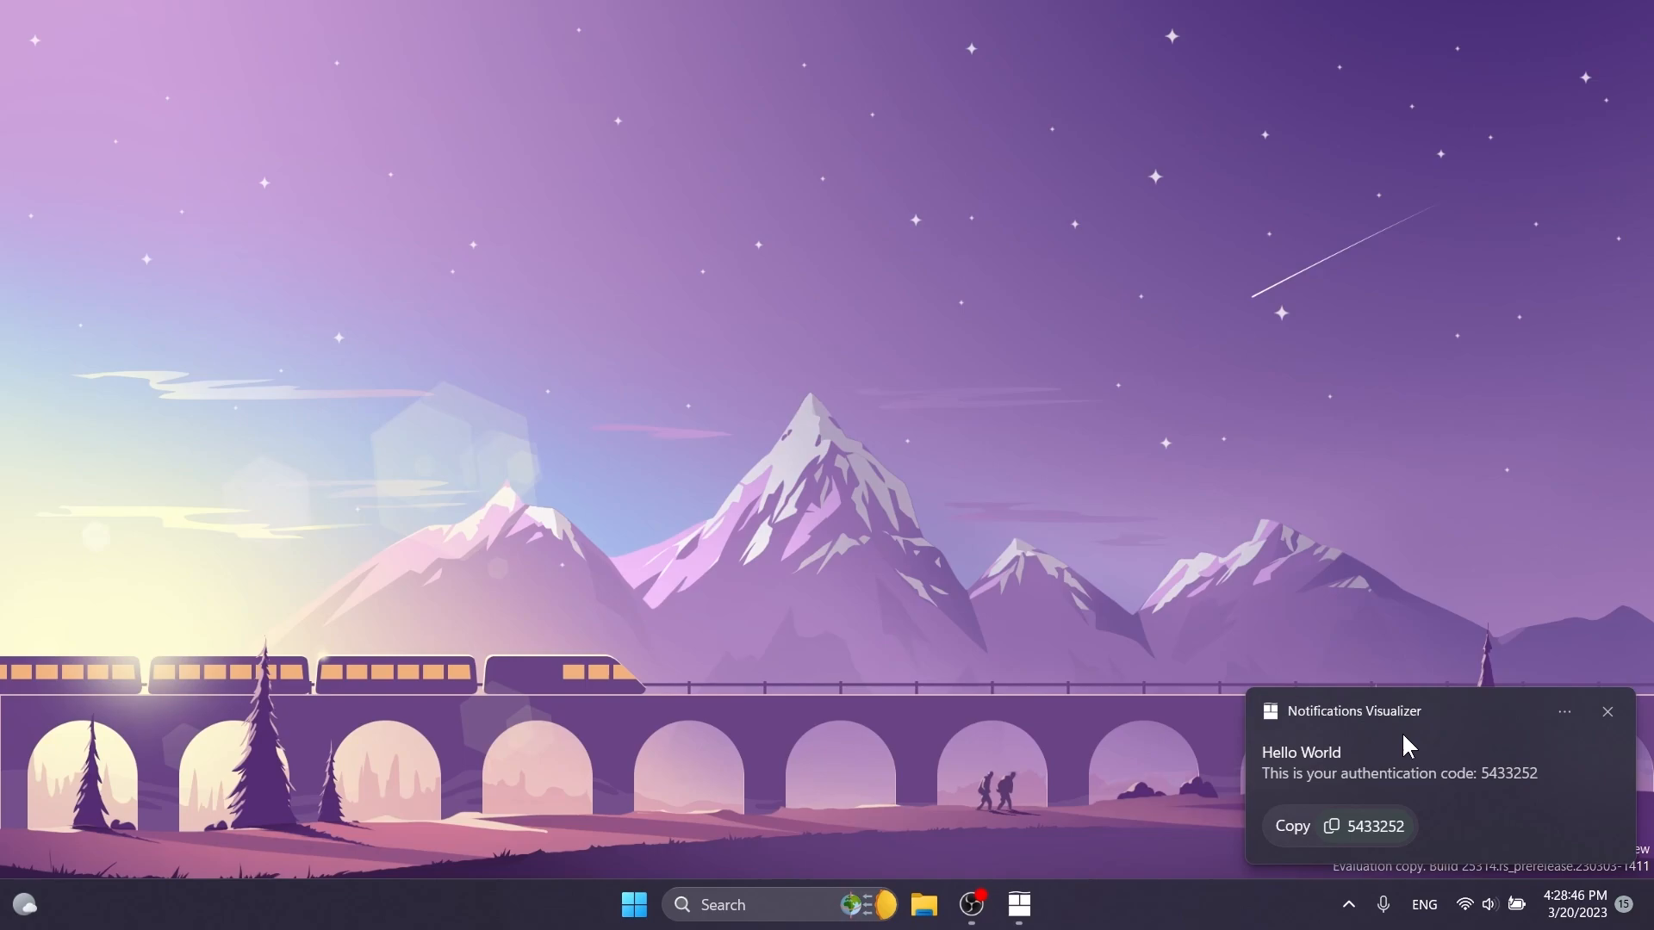
{"action": "mouse_move", "coordinate": [1395, 793]}
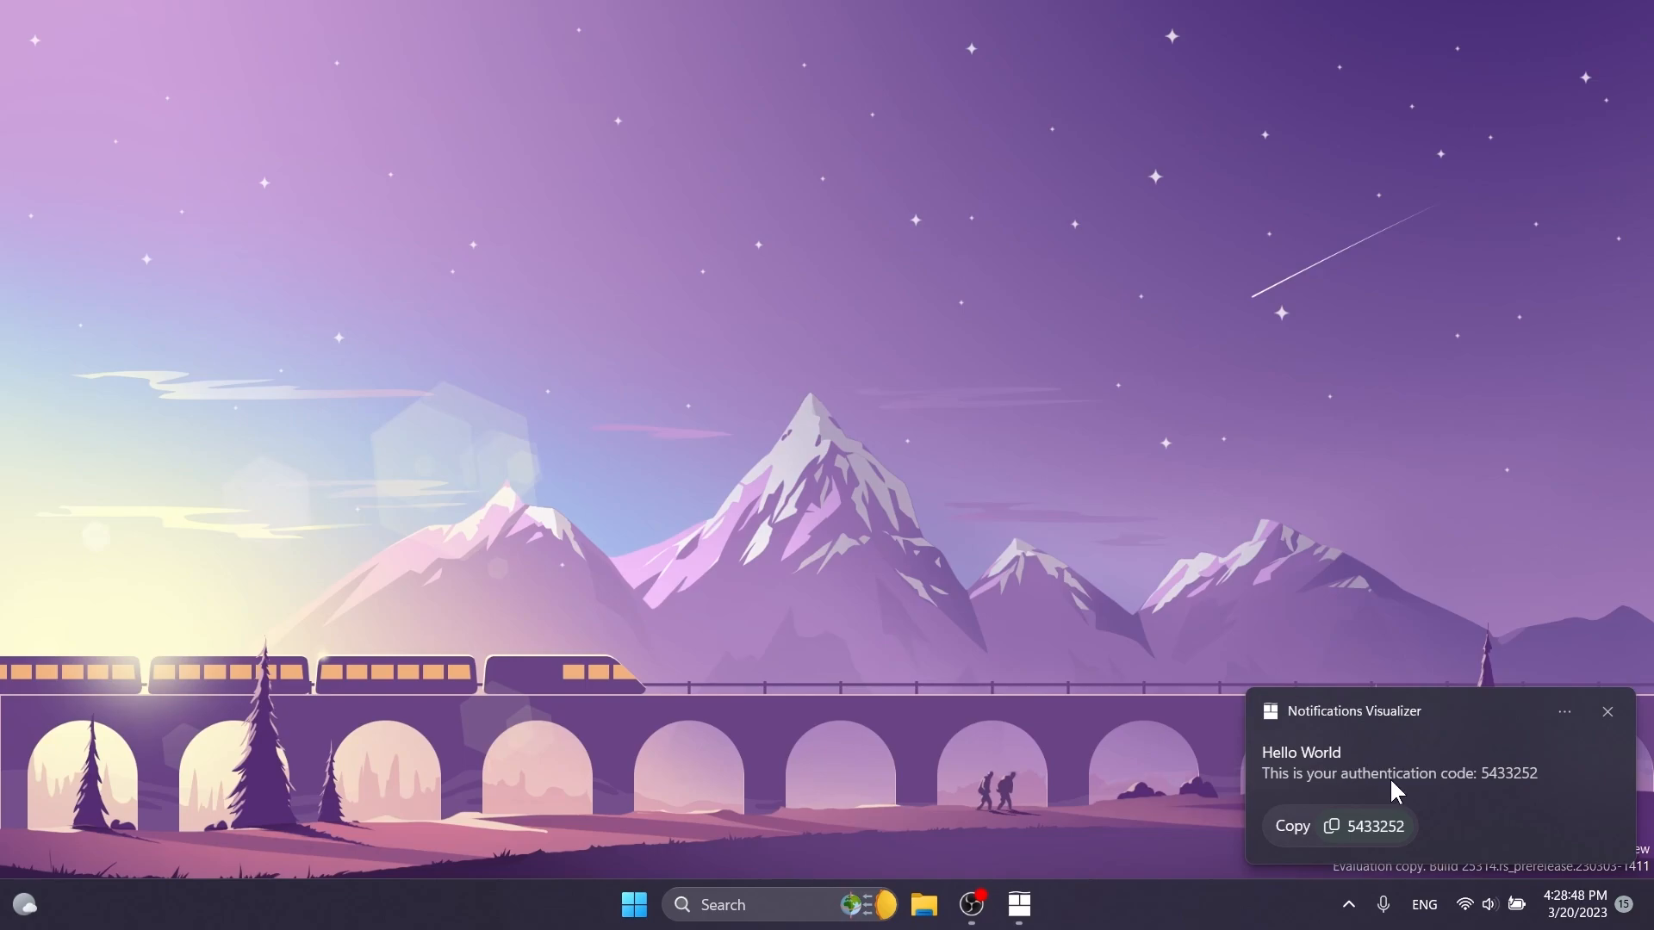
{"action": "mouse_move", "coordinate": [1466, 816]}
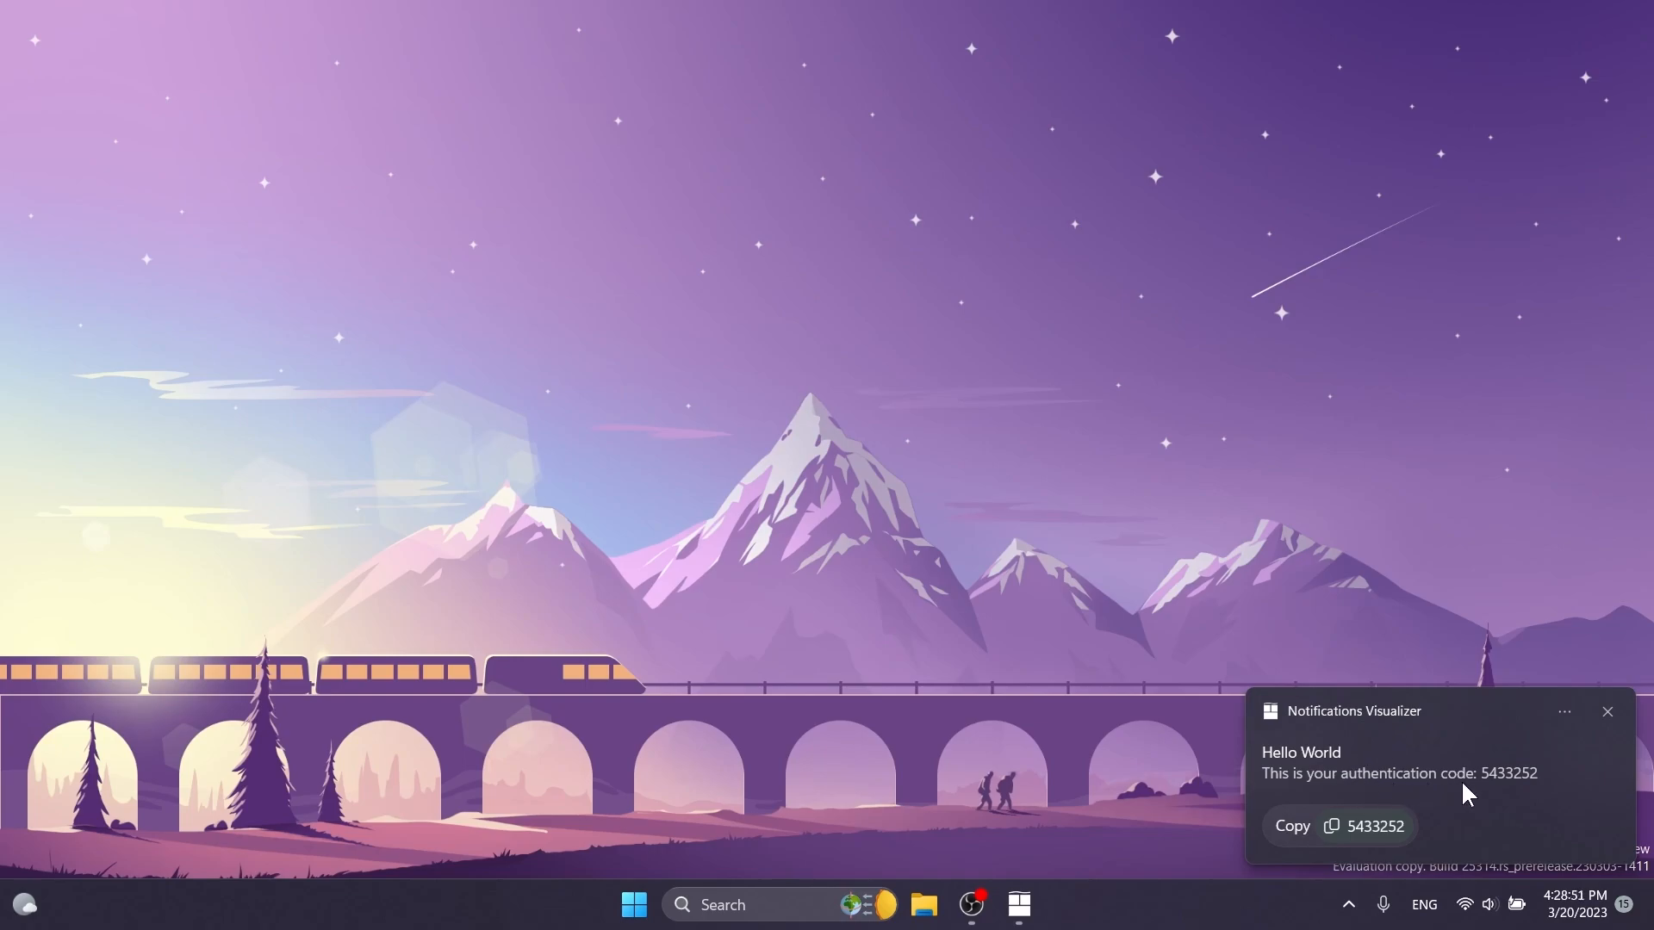
{"action": "mouse_move", "coordinate": [1366, 849]}
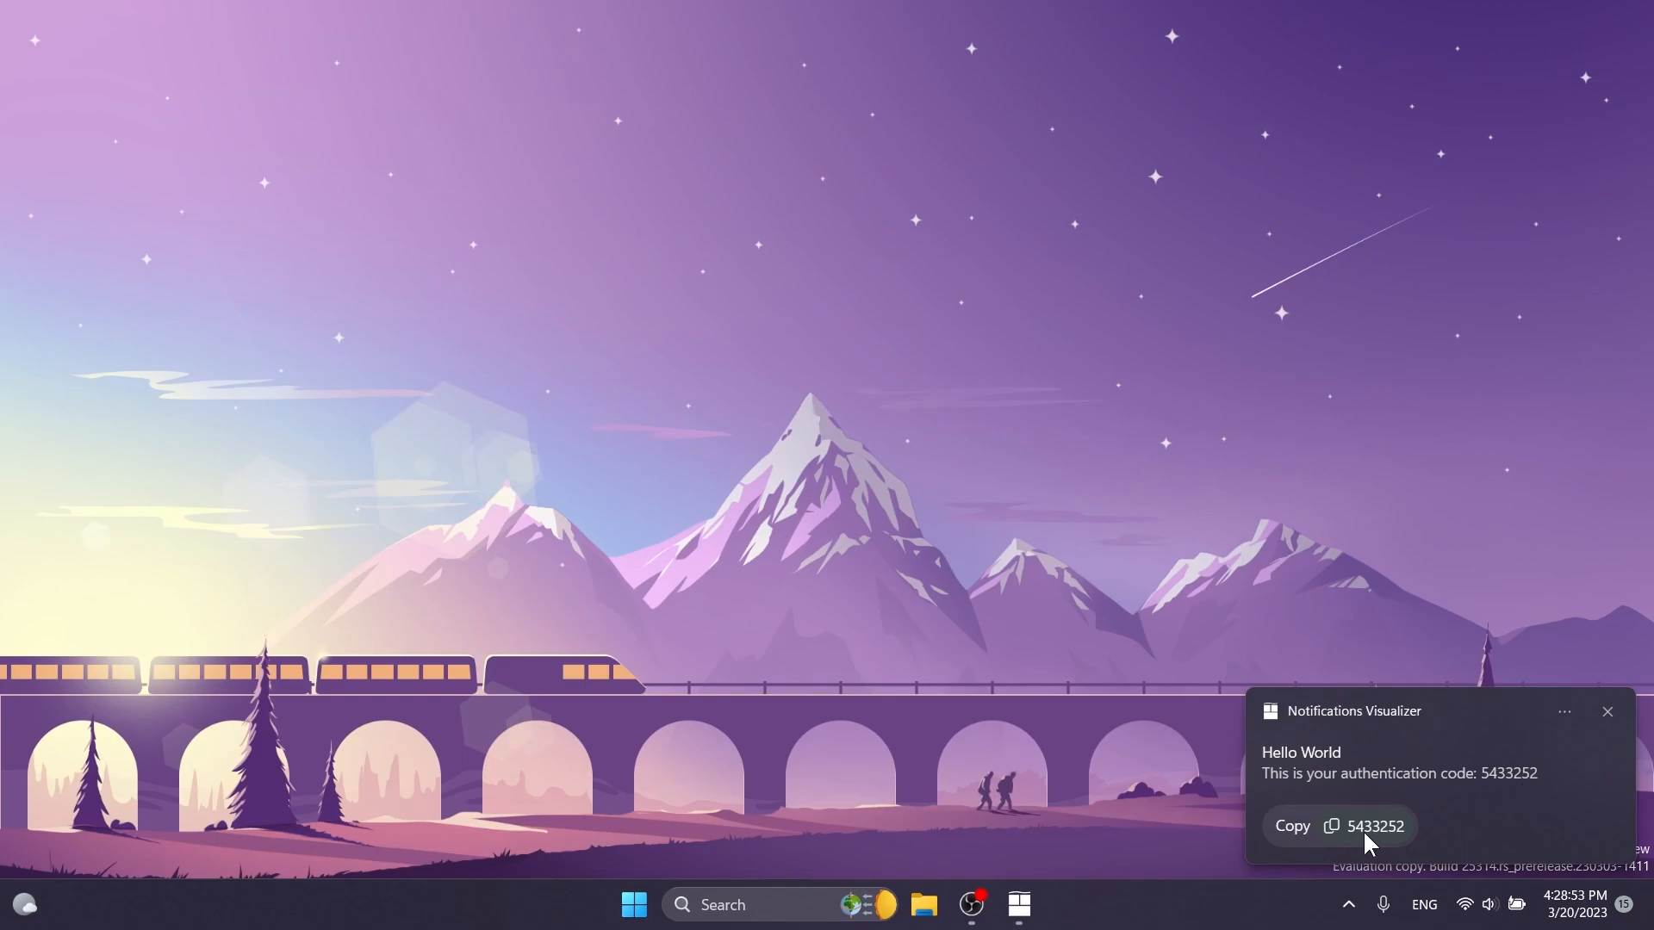
{"action": "mouse_move", "coordinate": [1353, 856]}
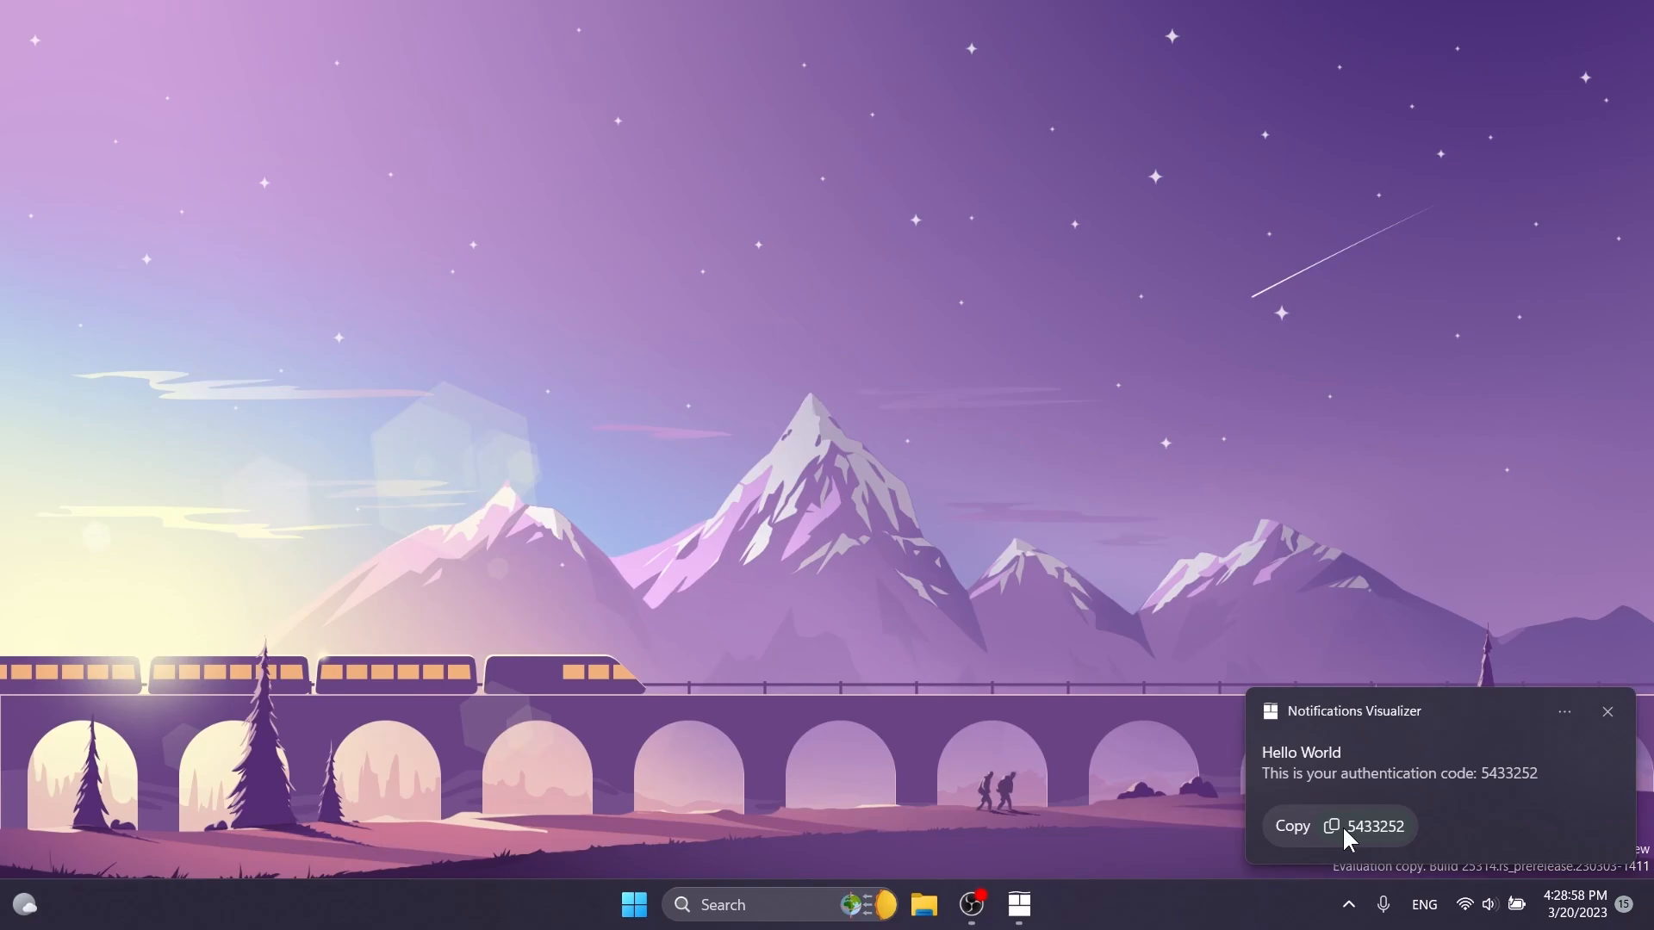
{"action": "left_click", "coordinate": [1291, 825]}
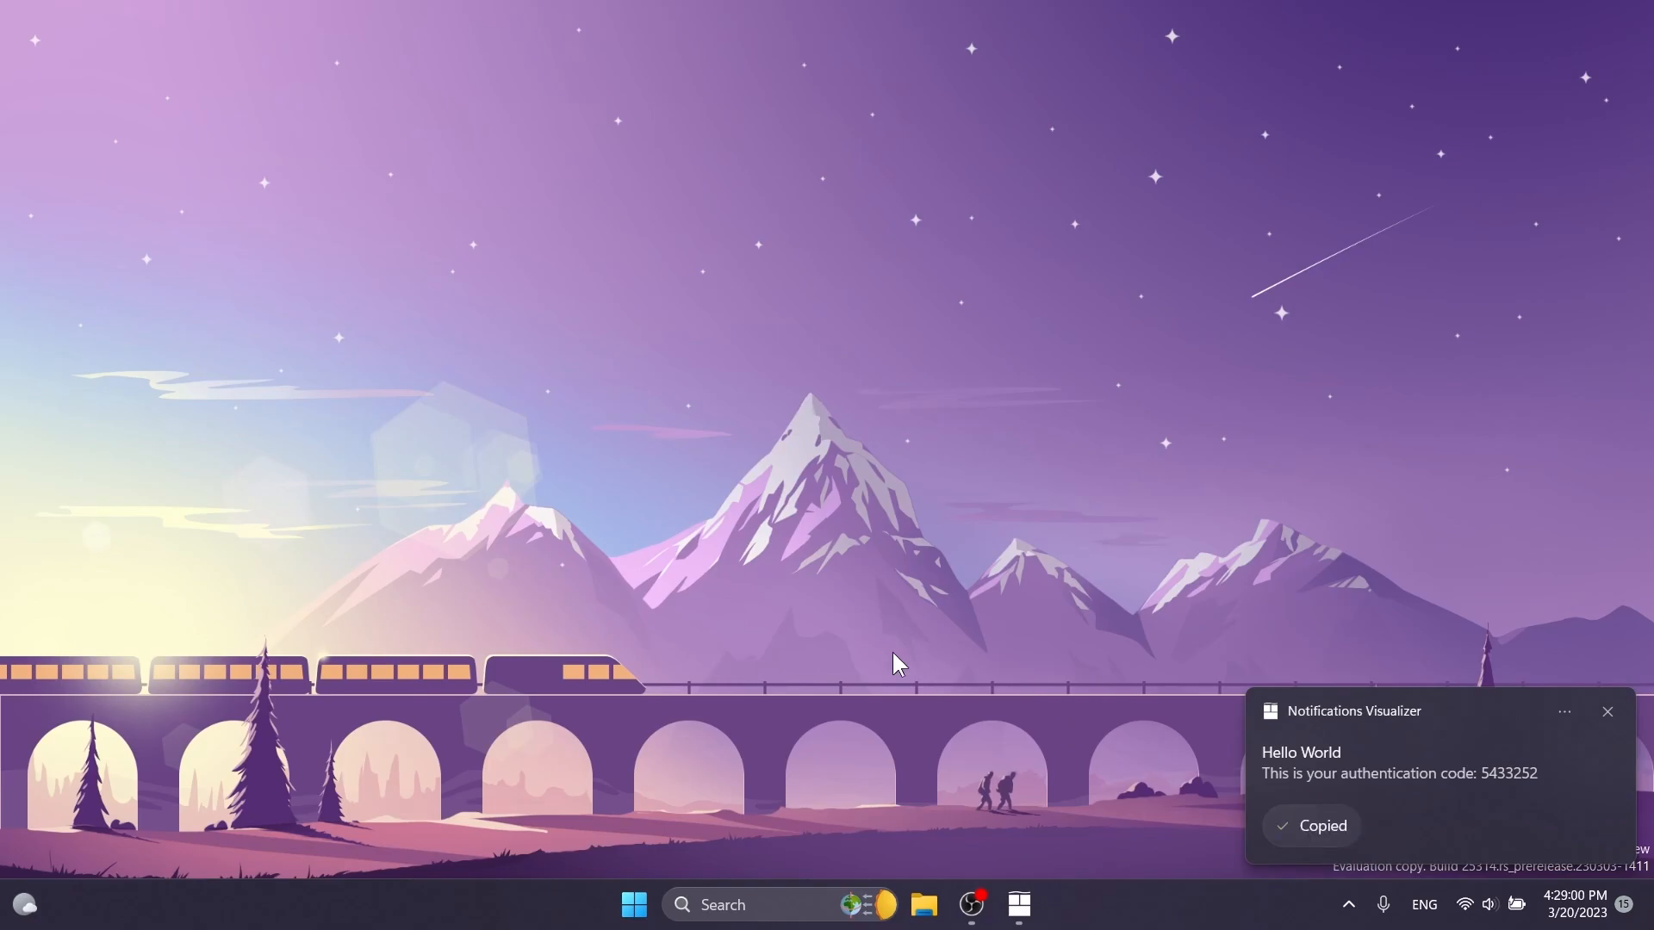
{"action": "left_click", "coordinate": [633, 928]}
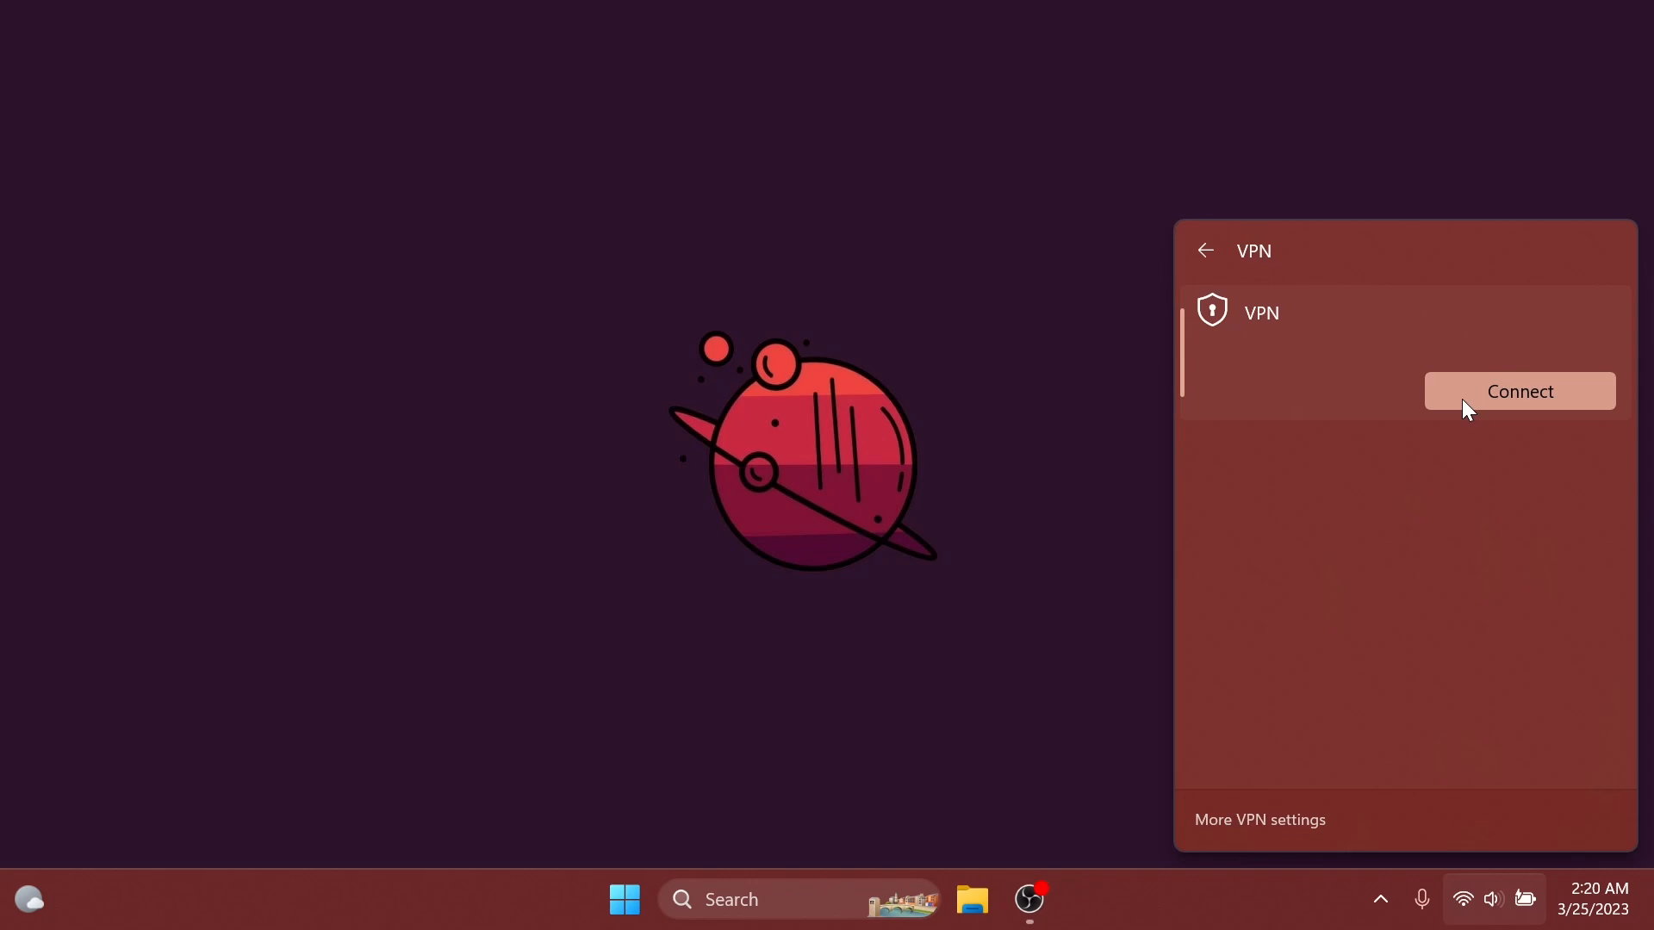
Connect the VPN so network status shows VPN access alongside TP-Link_3850_5G Wi-Fi.
{"action": "left_click", "coordinate": [1520, 391]}
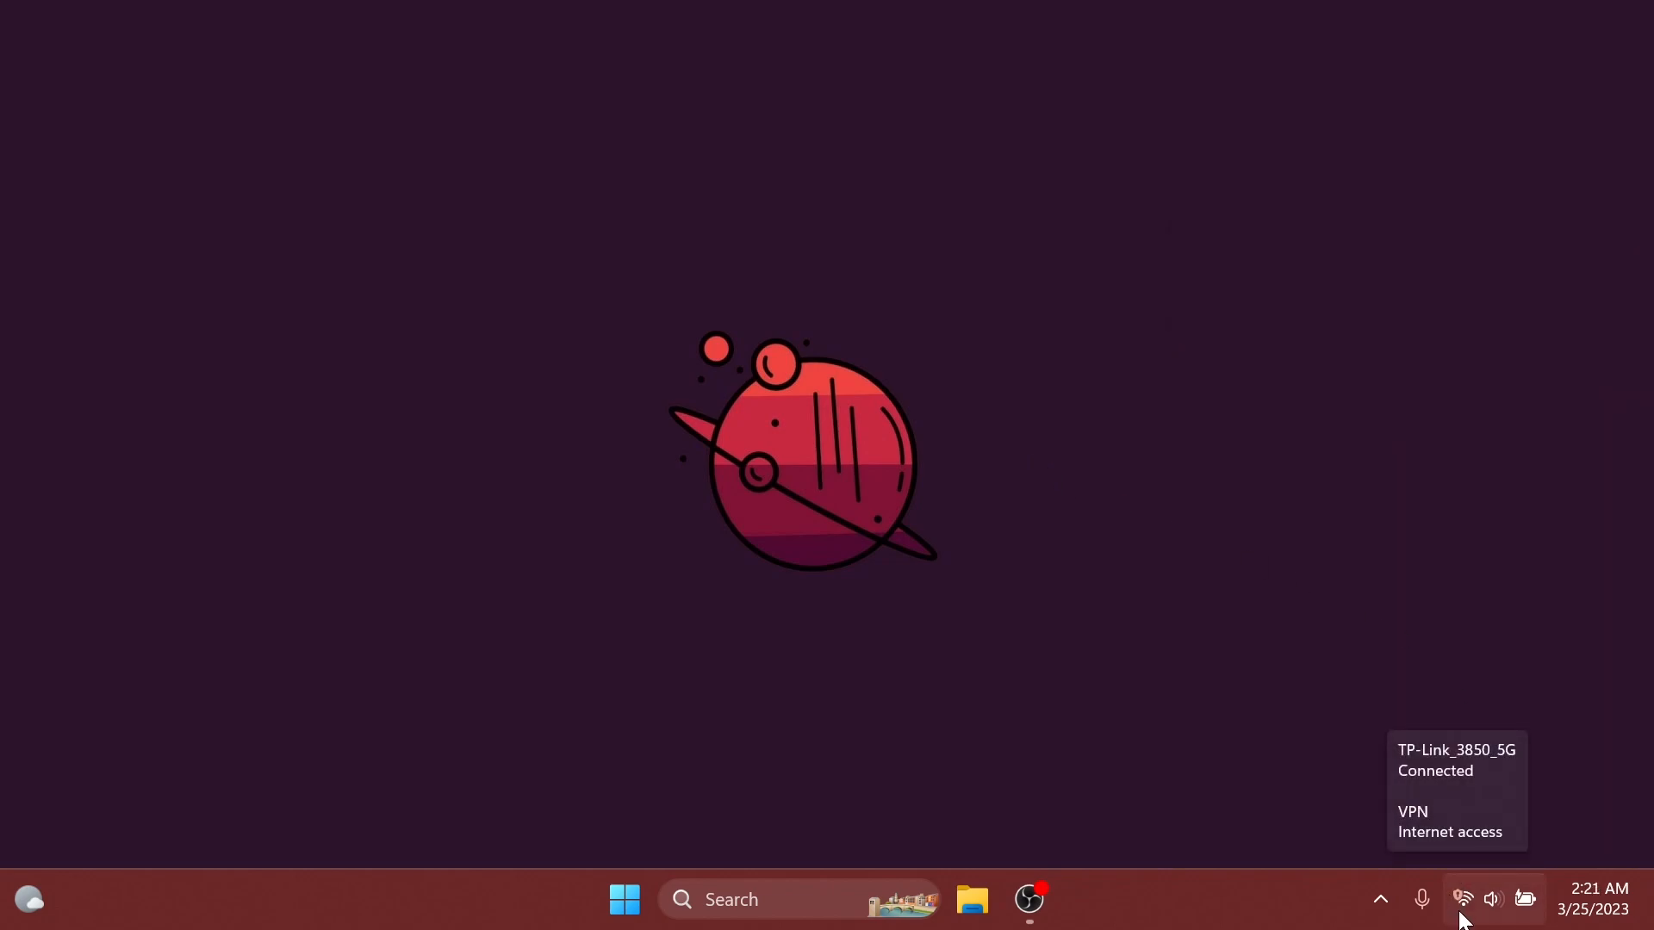
{"action": "mouse_move", "coordinate": [1460, 910]}
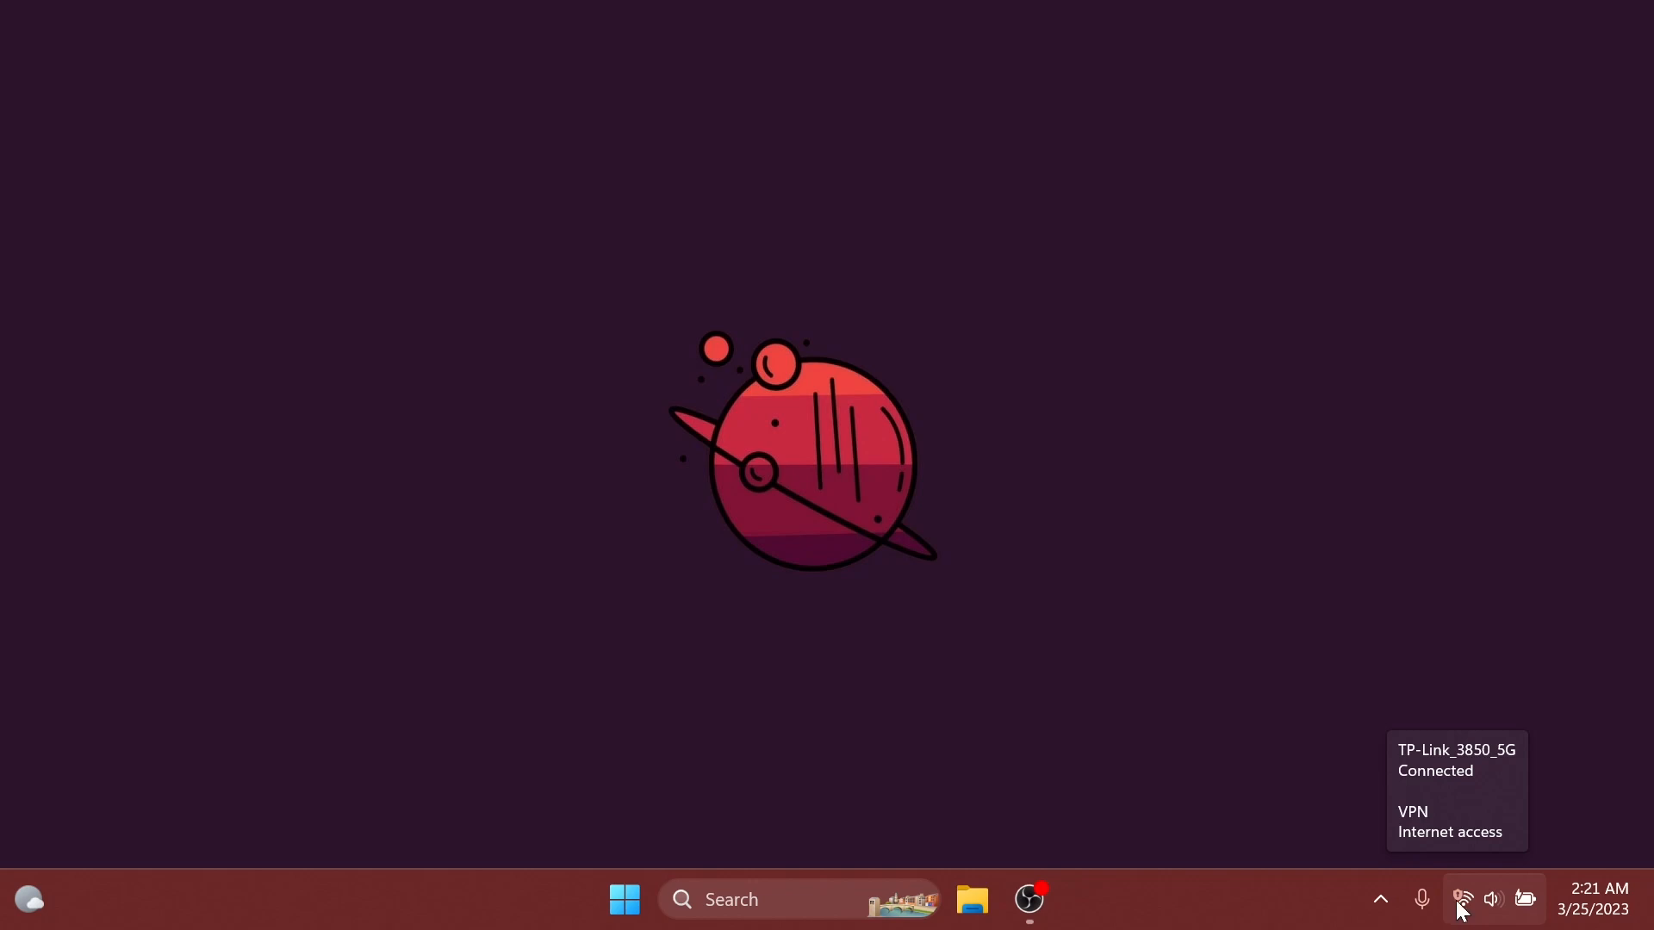
{"action": "mouse_move", "coordinate": [1474, 914]}
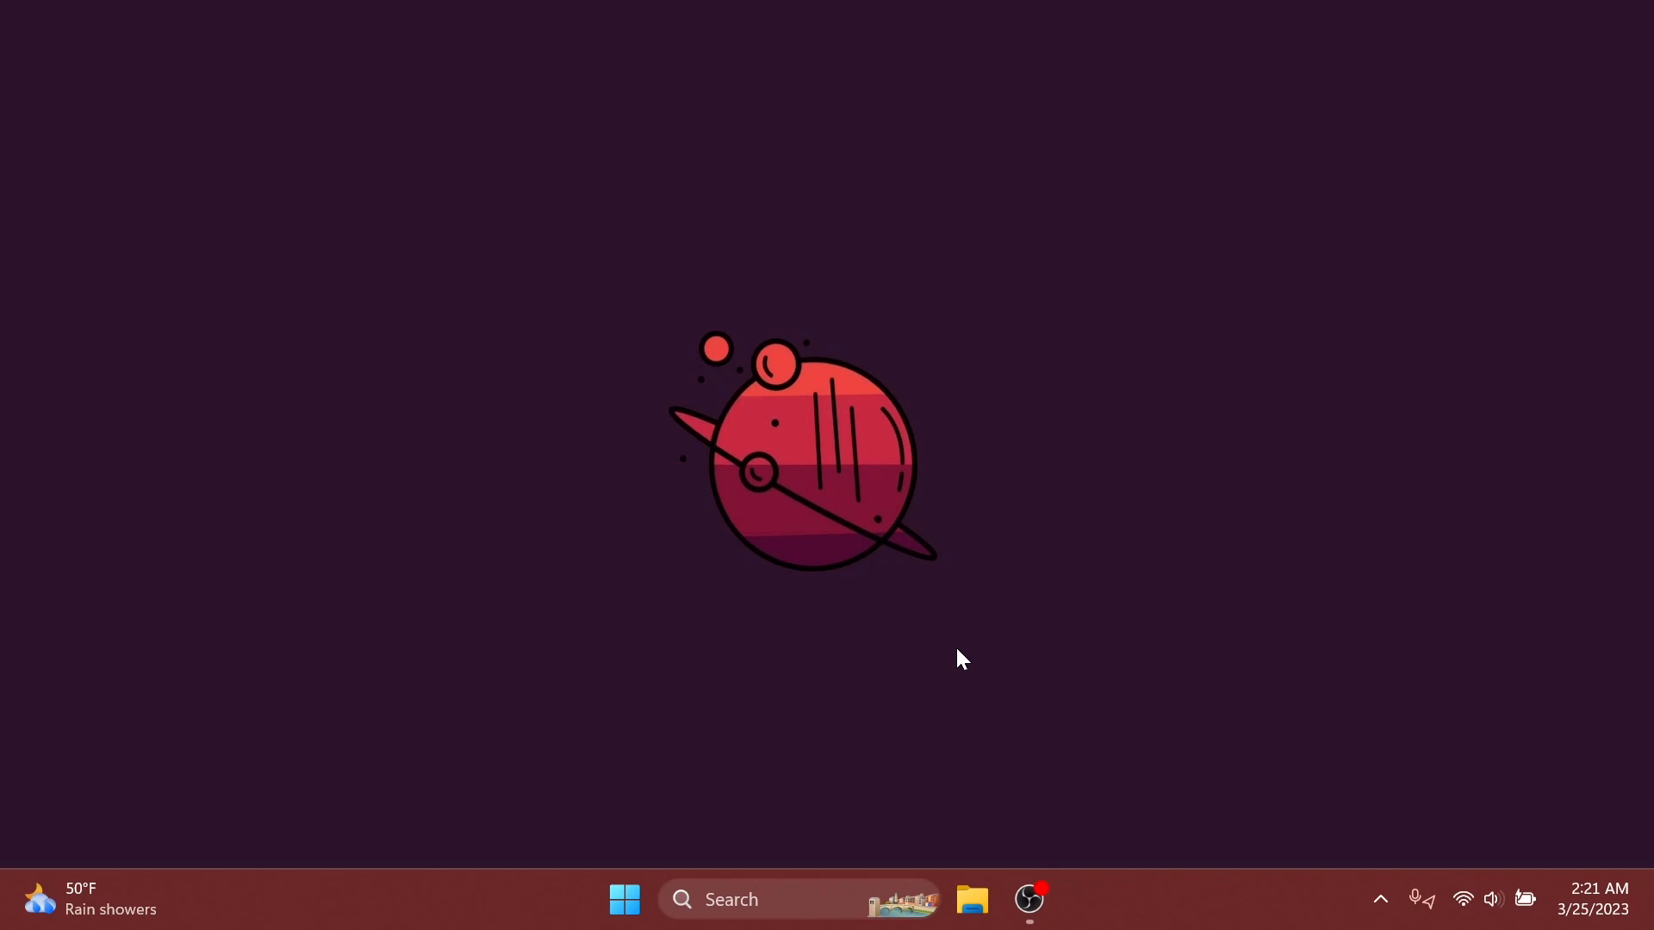
{"action": "mouse_move", "coordinate": [1118, 751]}
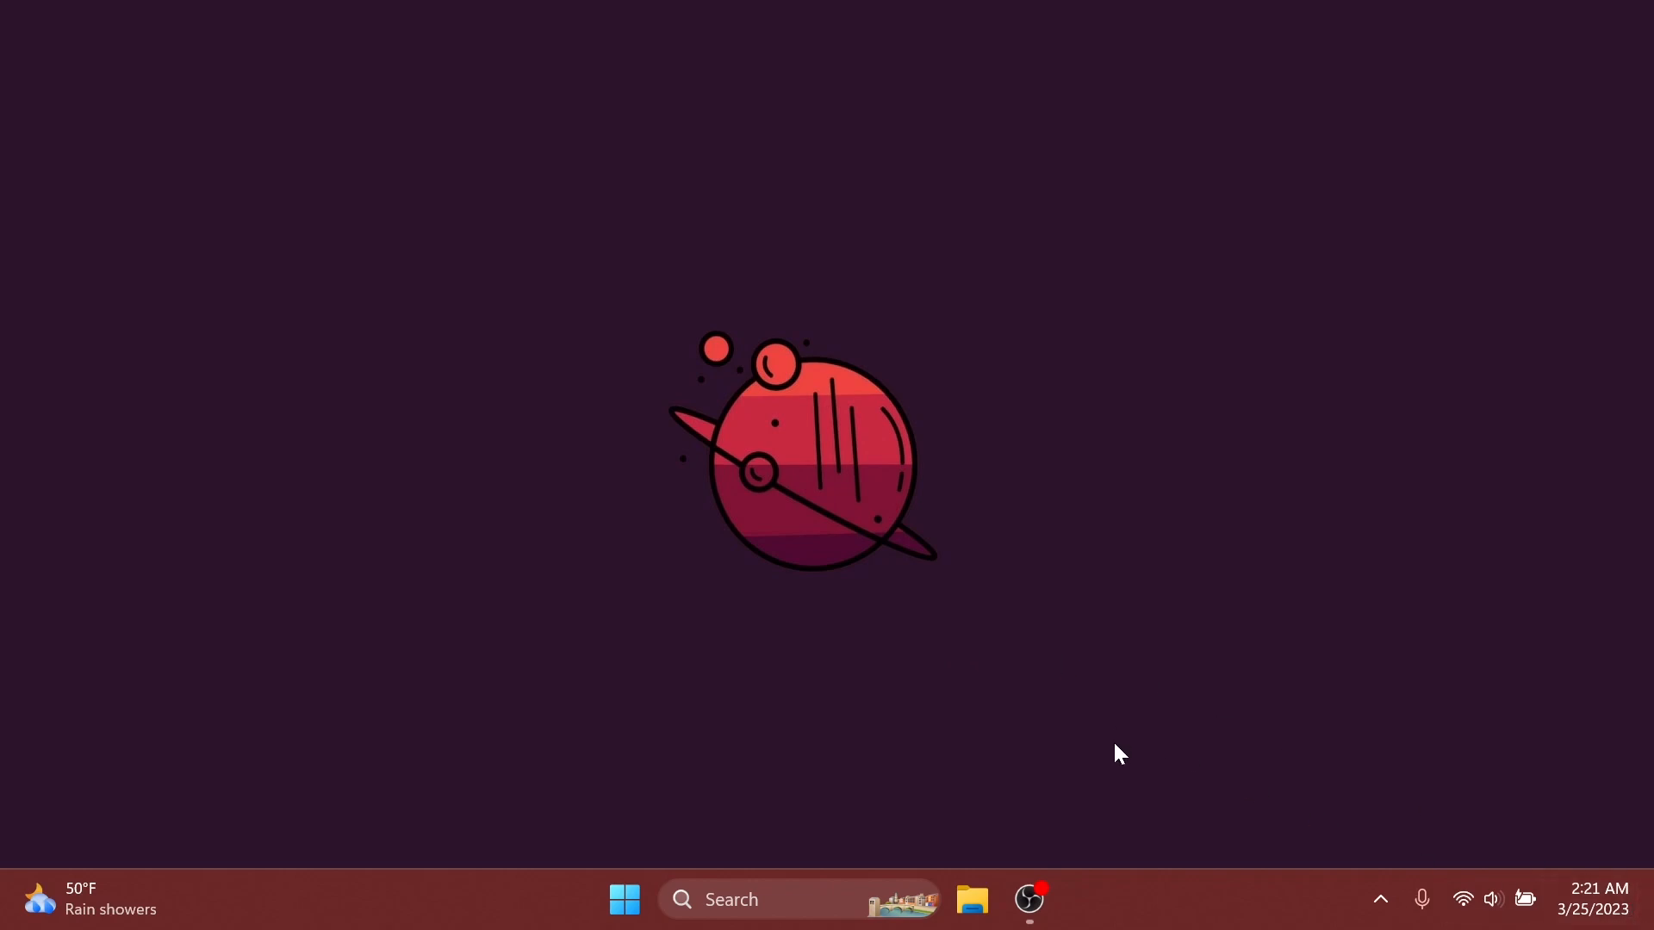
Enable 'Show seconds in system tray clock' in the taskbar's Taskbar settings.
{"action": "right_click", "coordinate": [1165, 921]}
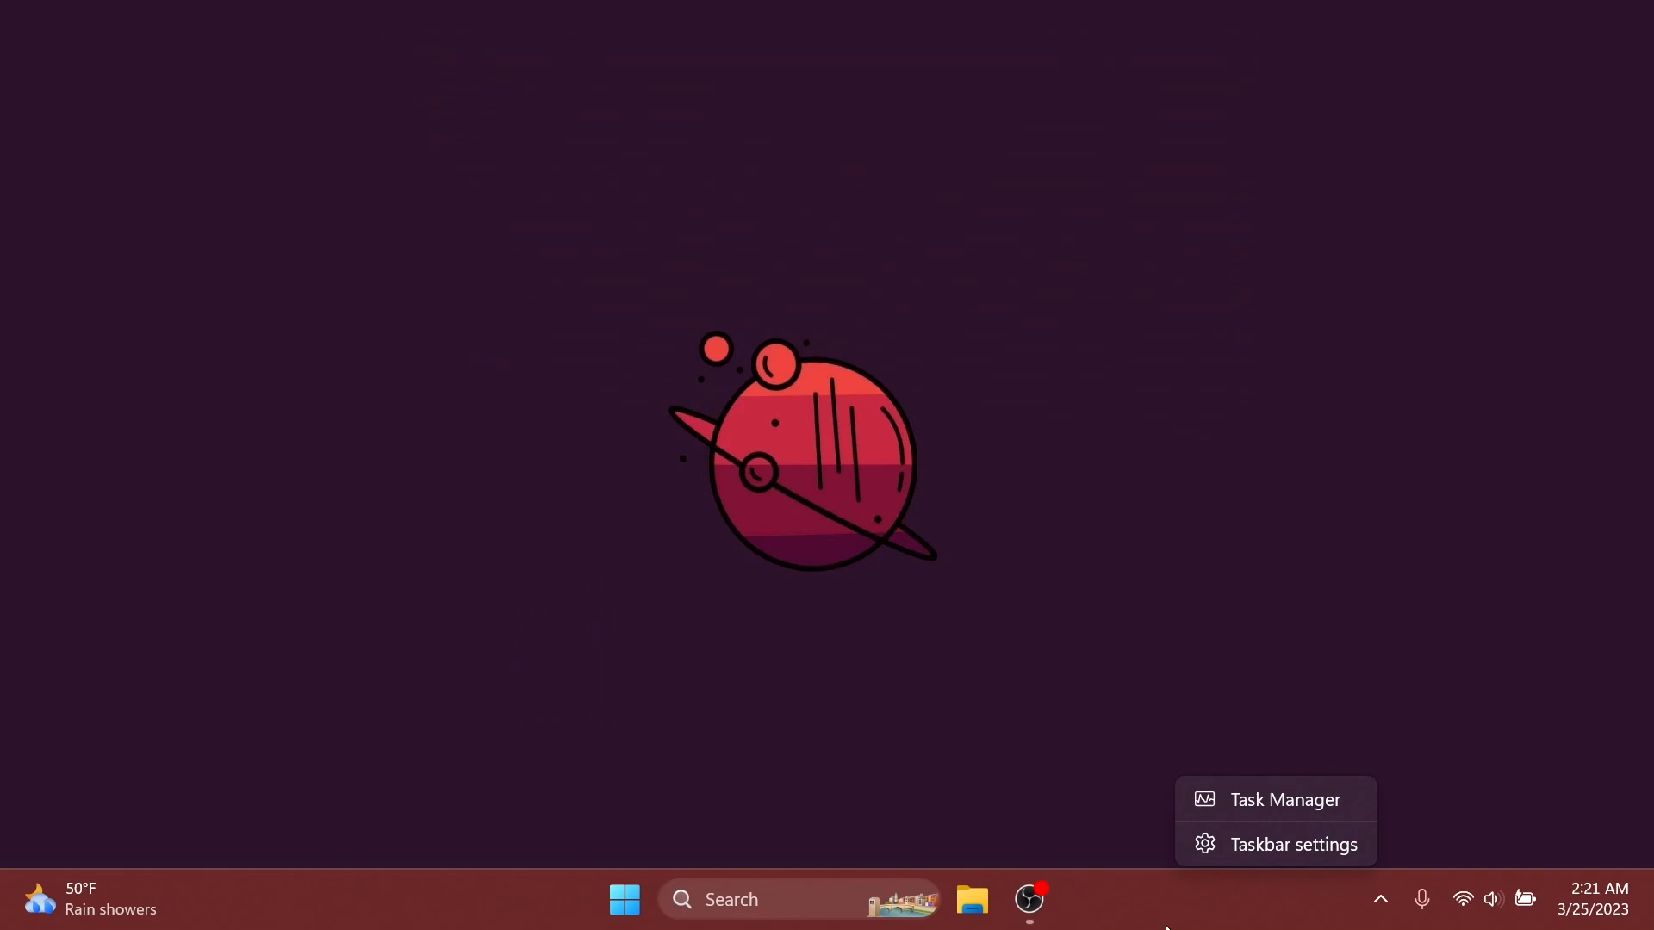
{"action": "left_click", "coordinate": [1293, 844]}
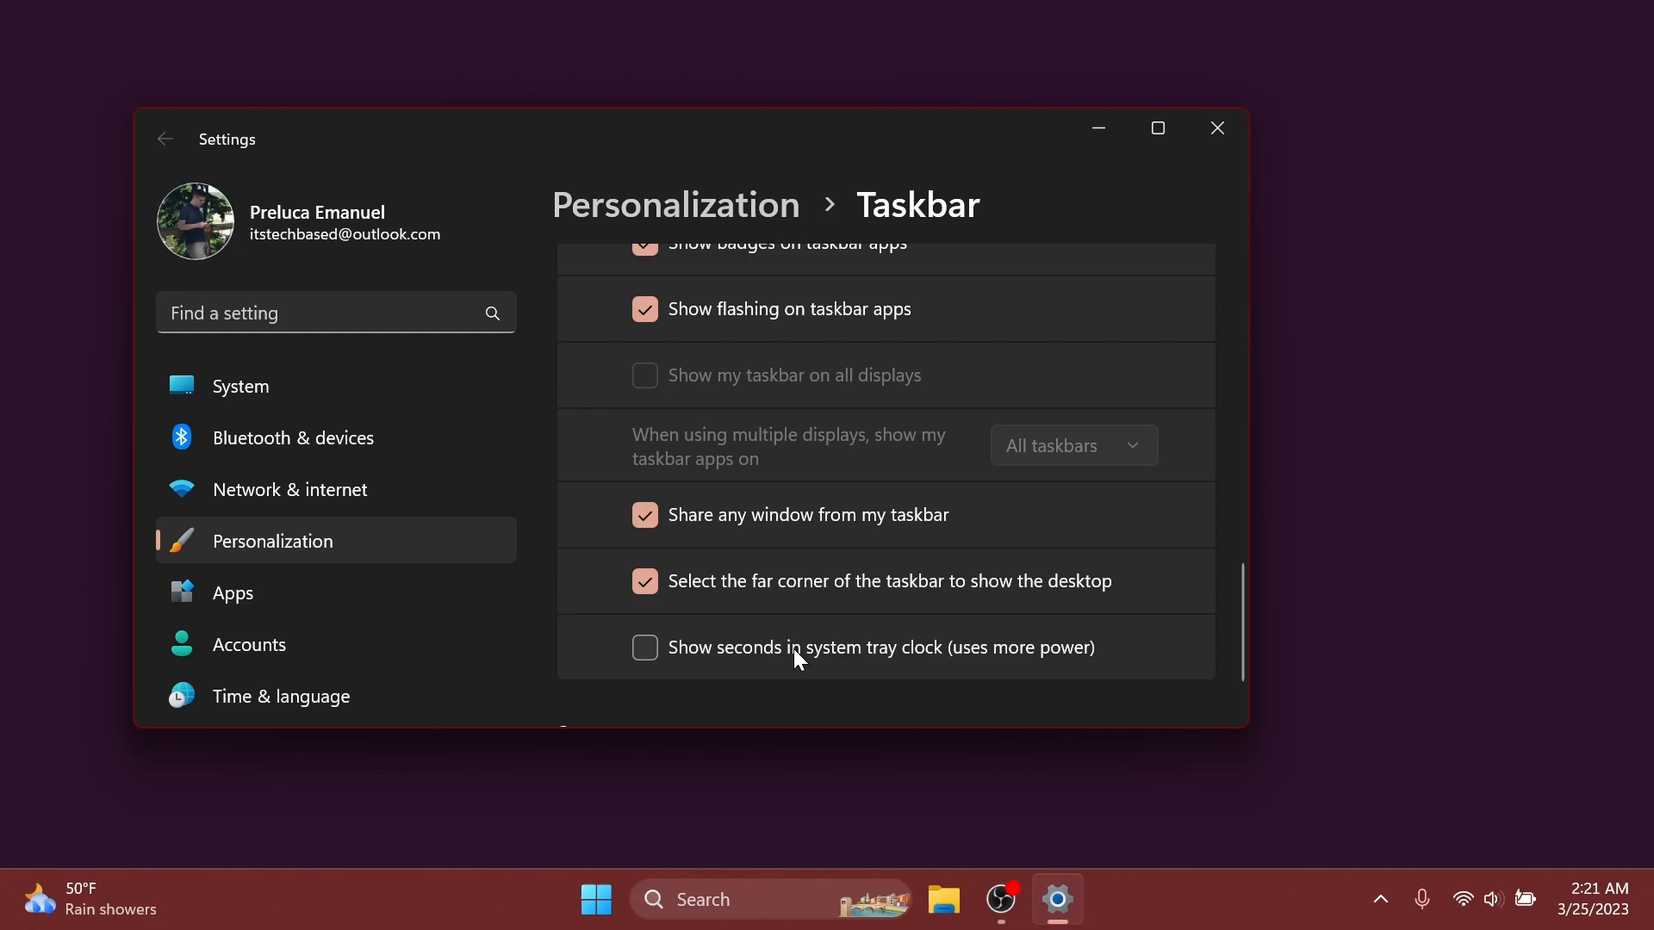
{"action": "mouse_move", "coordinate": [1071, 667]}
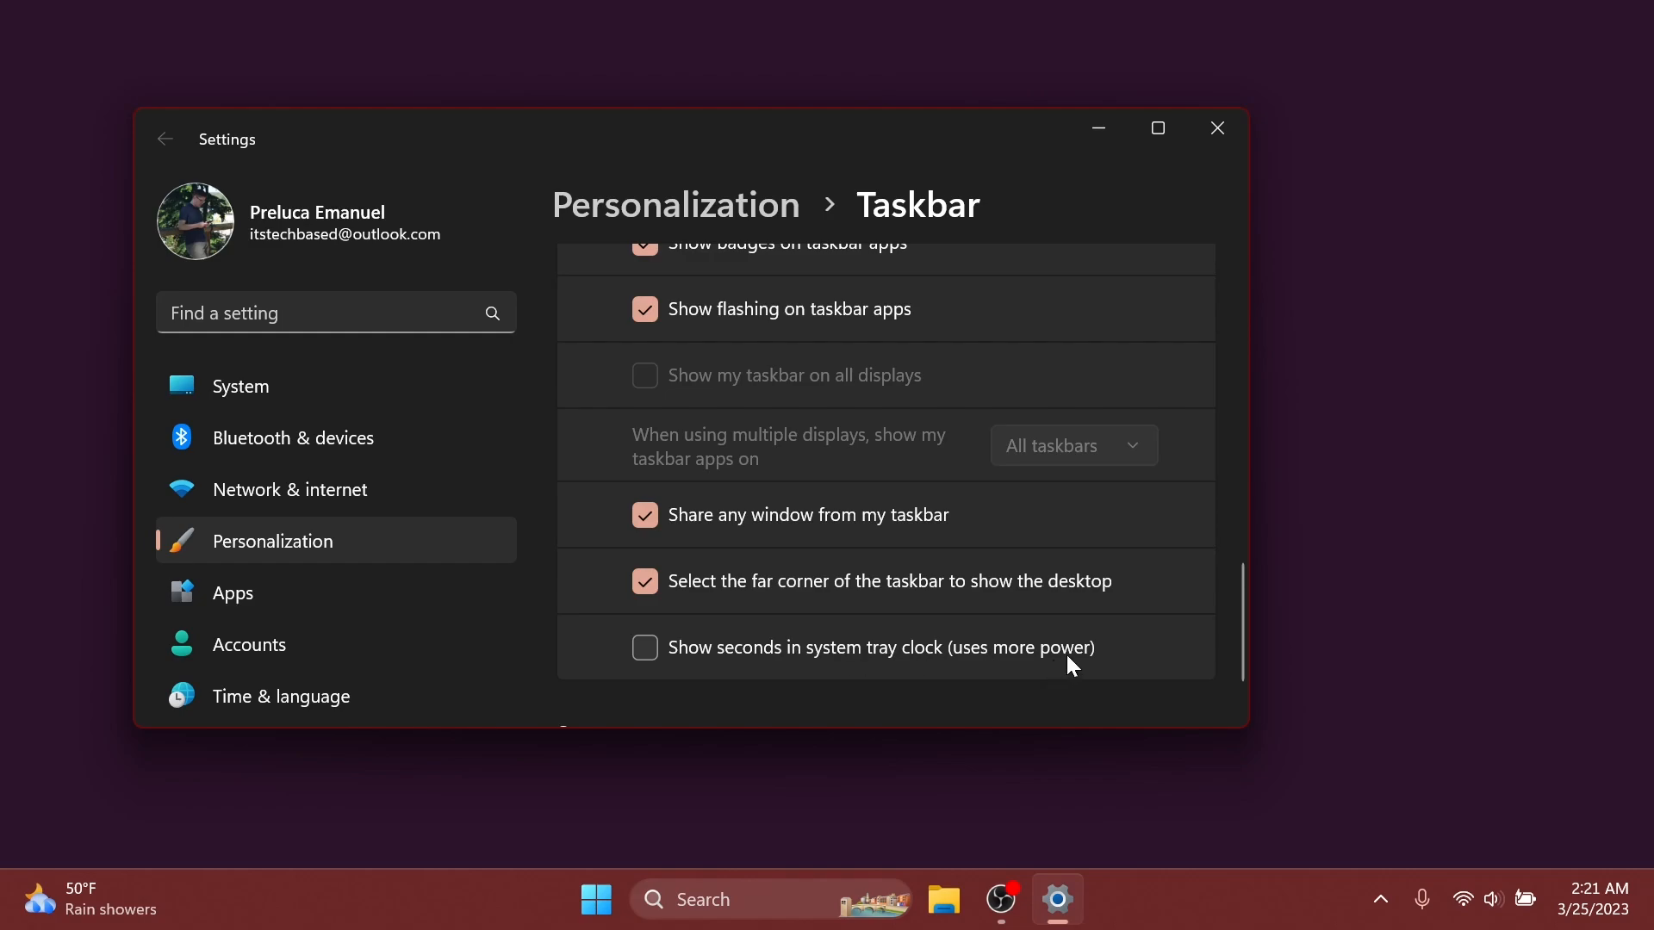
{"action": "left_click", "coordinate": [644, 648]}
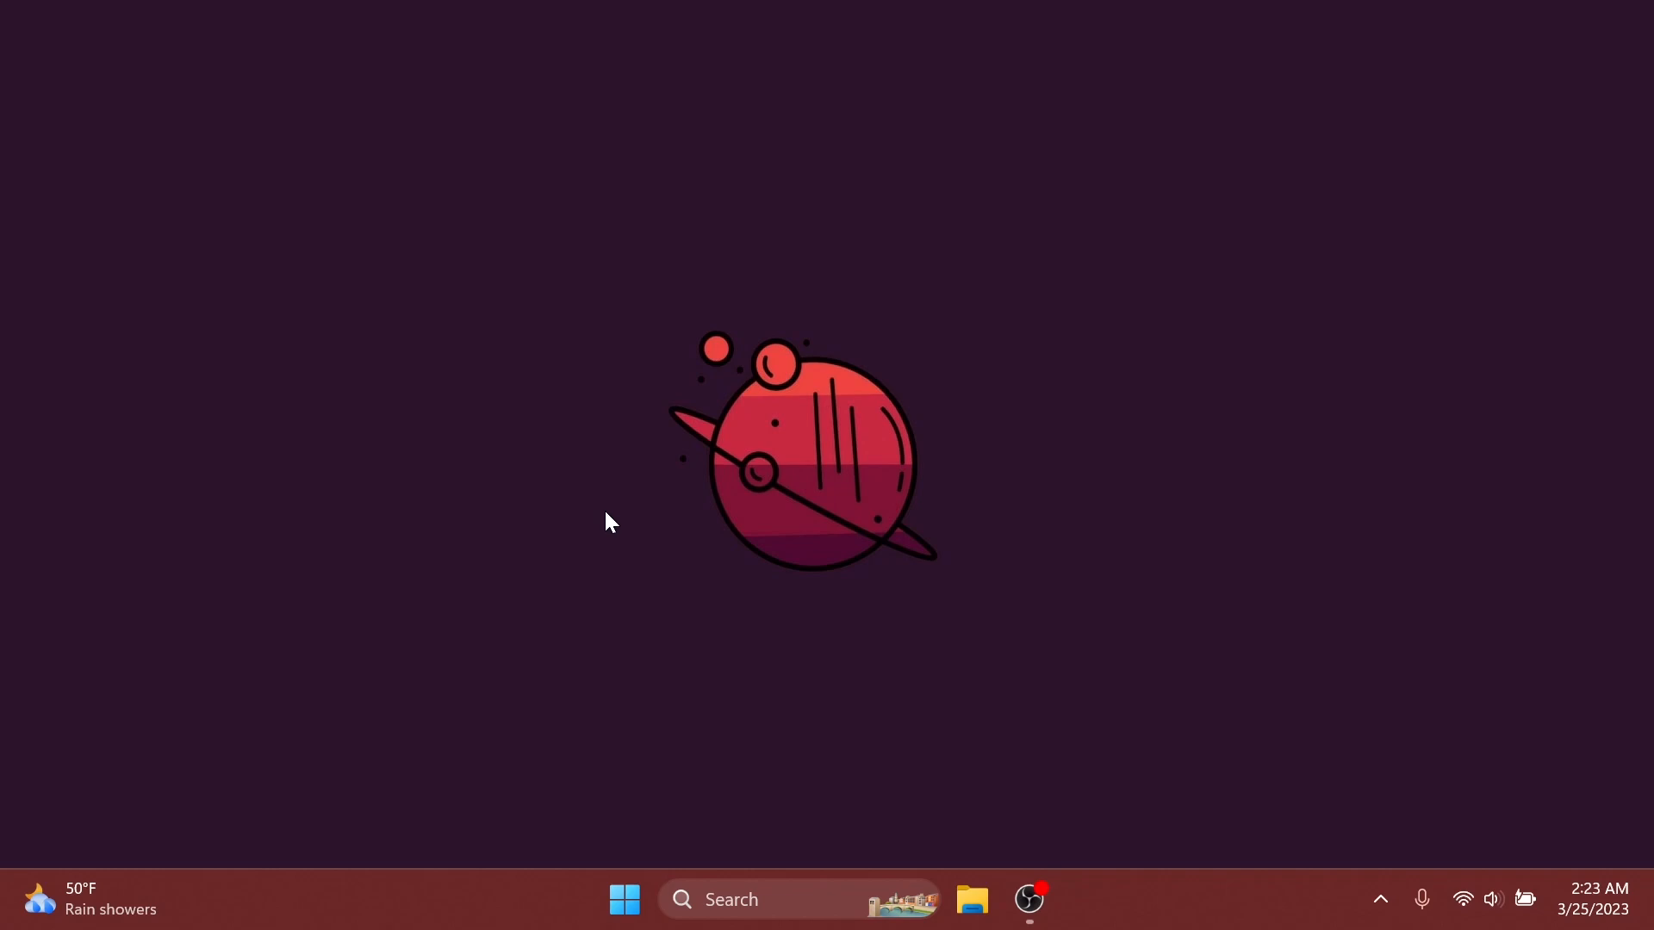
{"action": "mouse_move", "coordinate": [712, 800]}
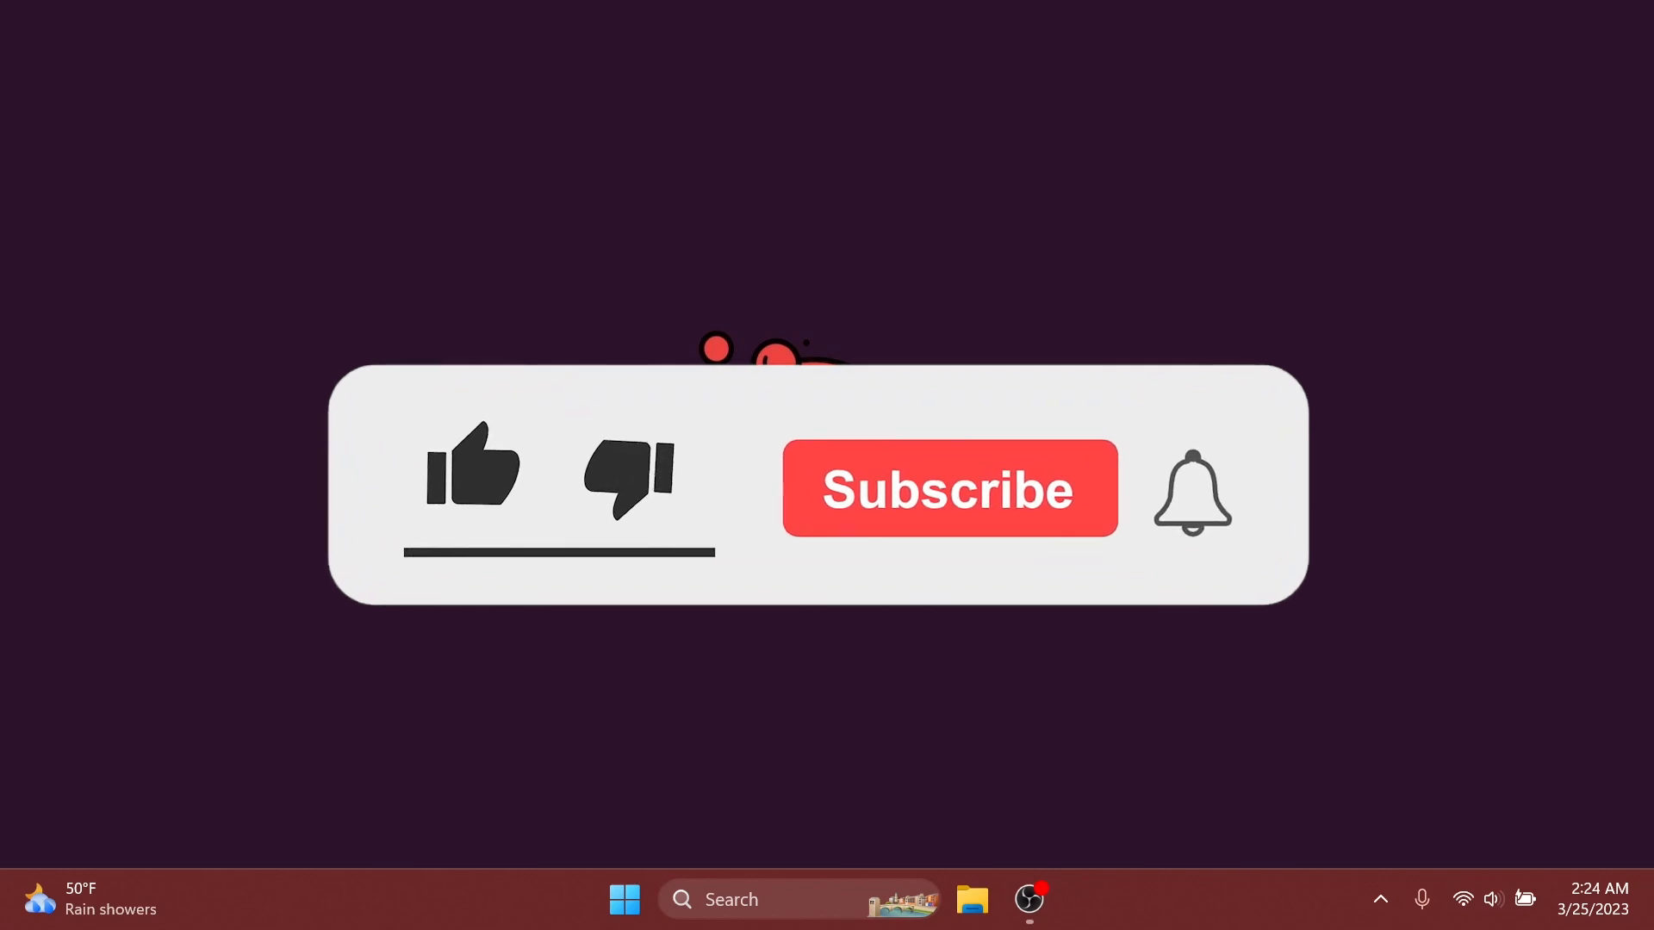
{"action": "left_click", "coordinate": [473, 479]}
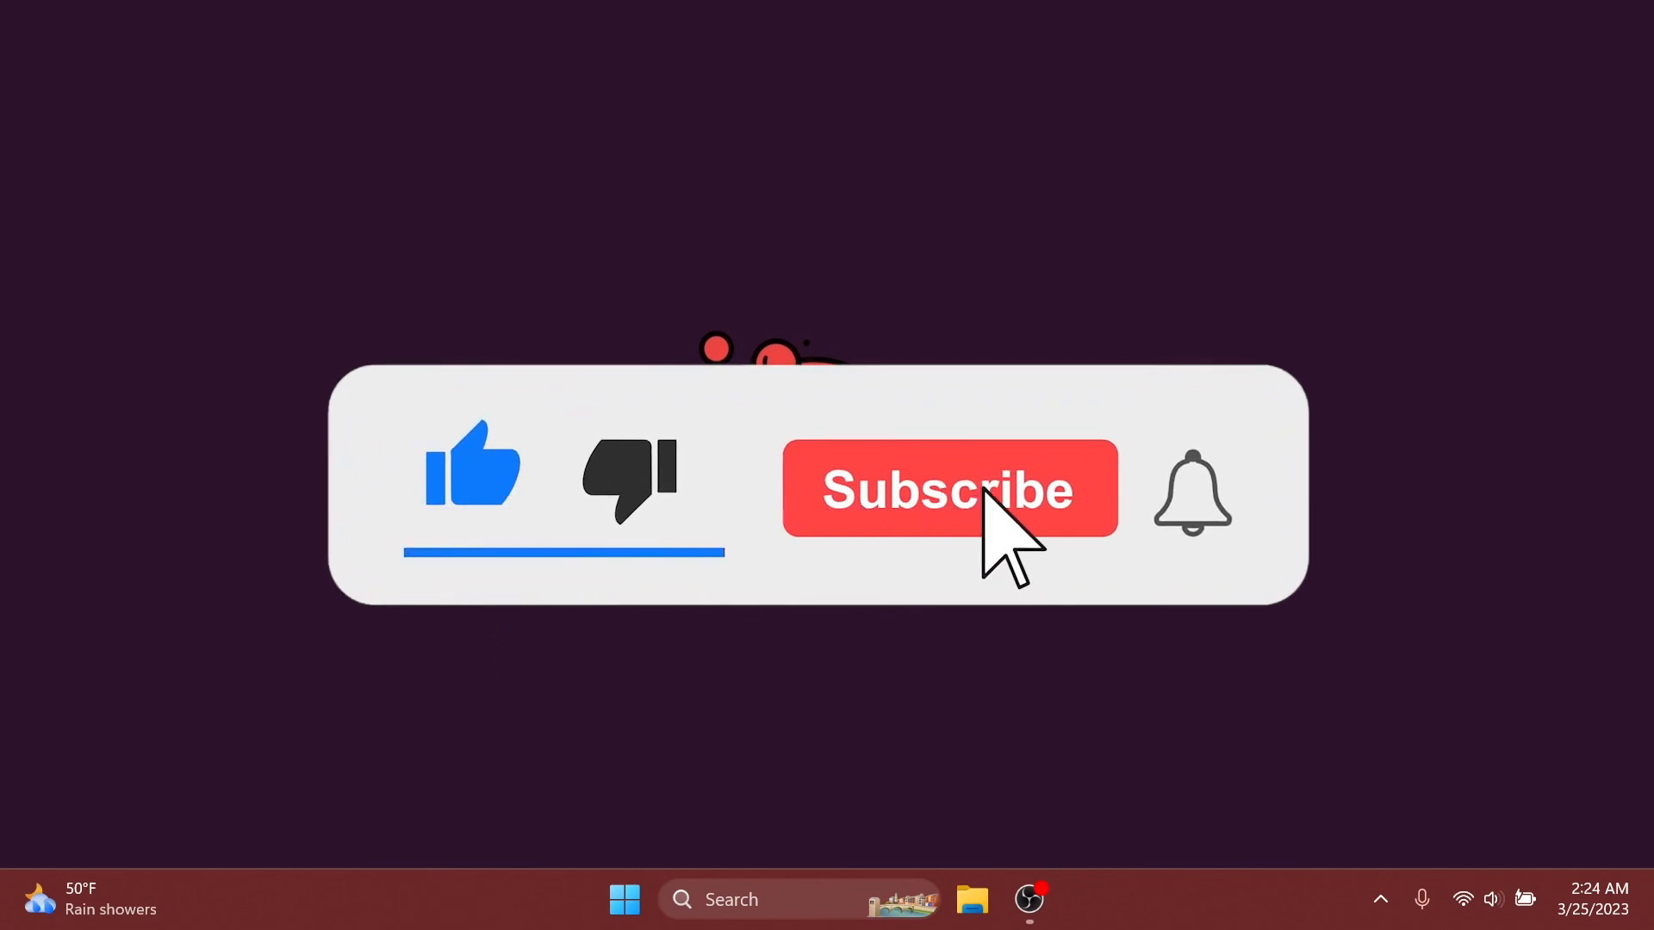